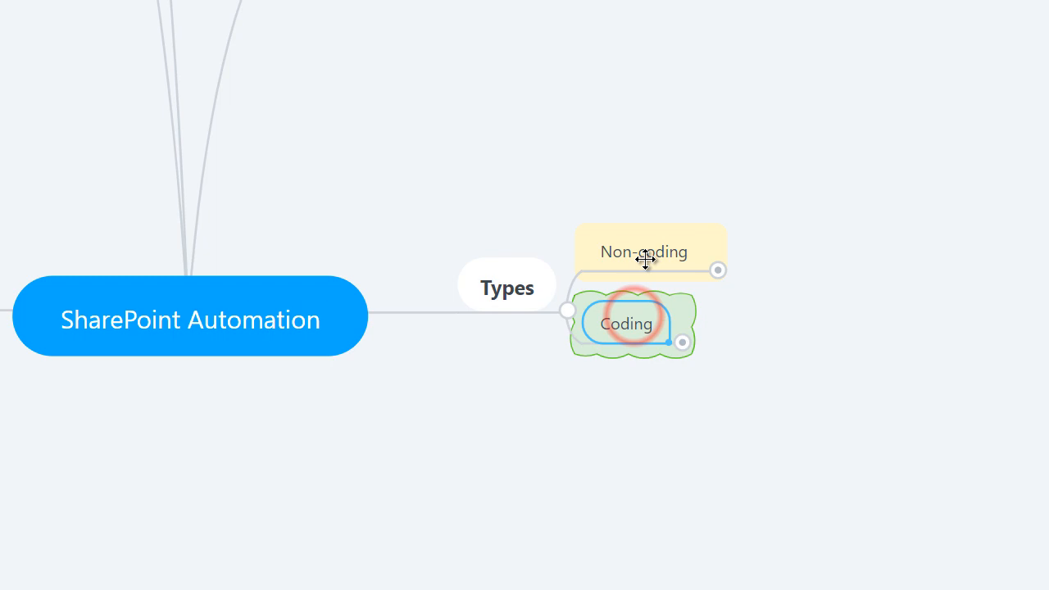
Select Non-coding and expand it to show Alerts, Content organizer, Workflows, Flow, Problems, Building blocks.
left_click(643, 251)
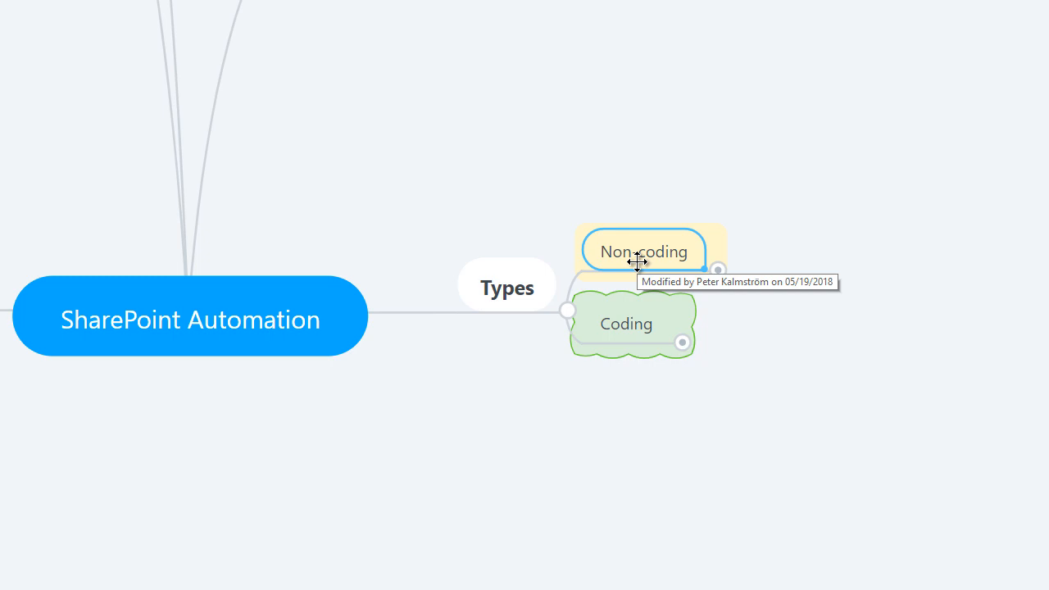
mouse_move(719, 270)
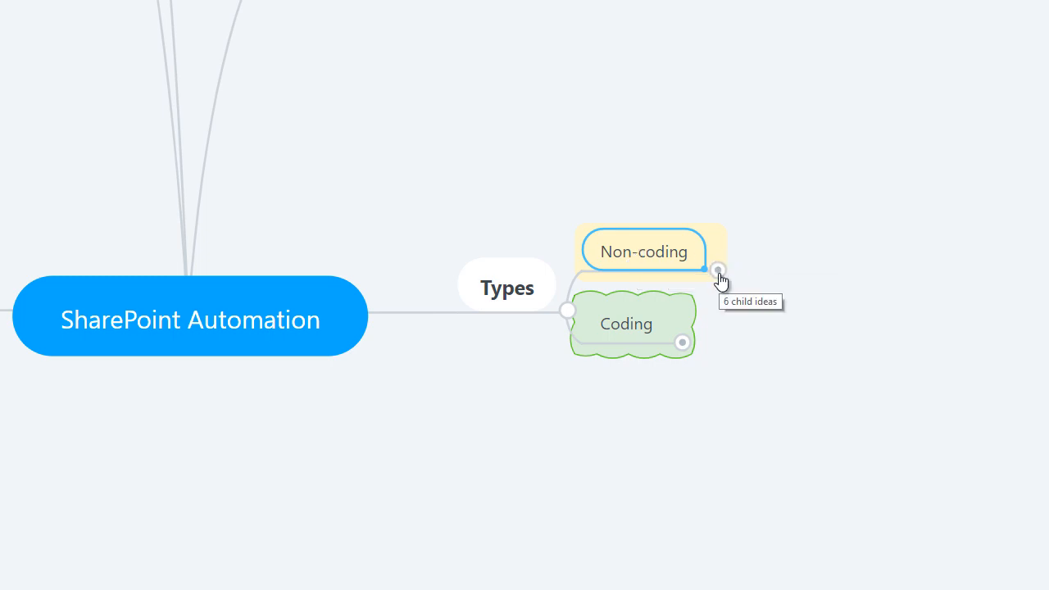
left_click(717, 269)
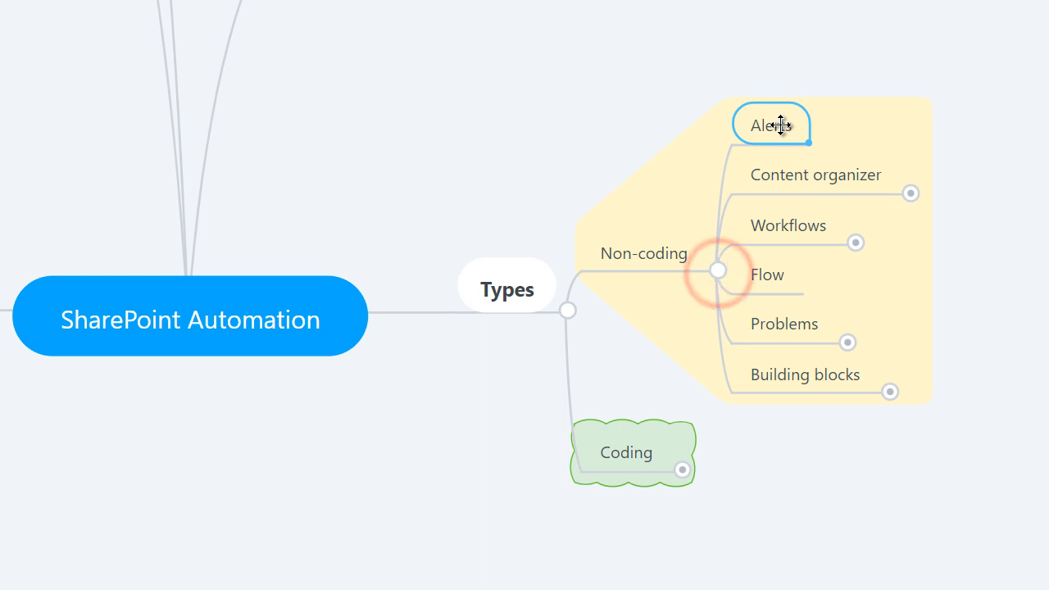
mouse_move(837, 127)
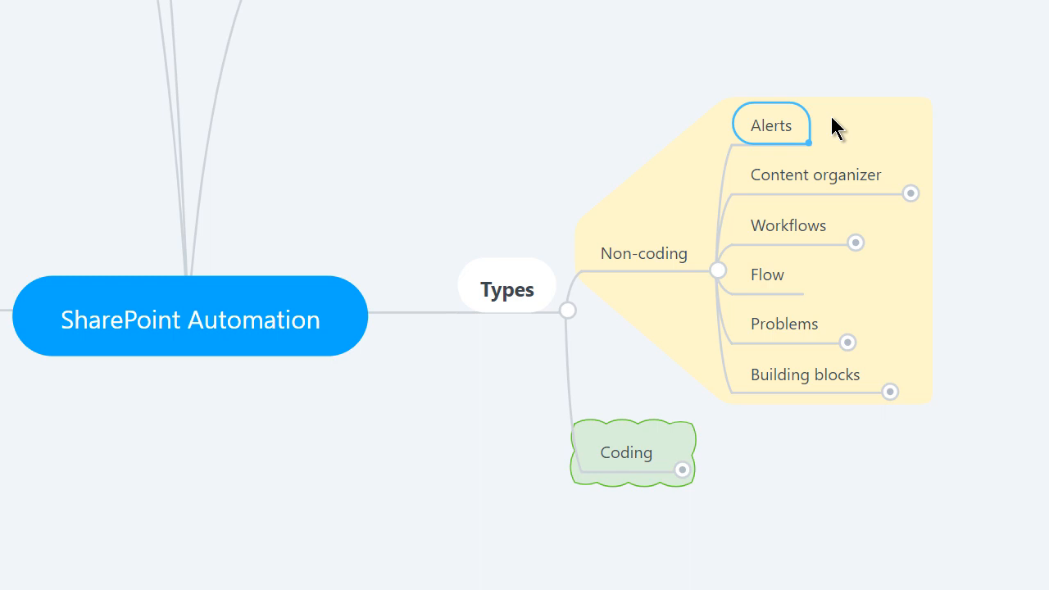
mouse_move(815, 174)
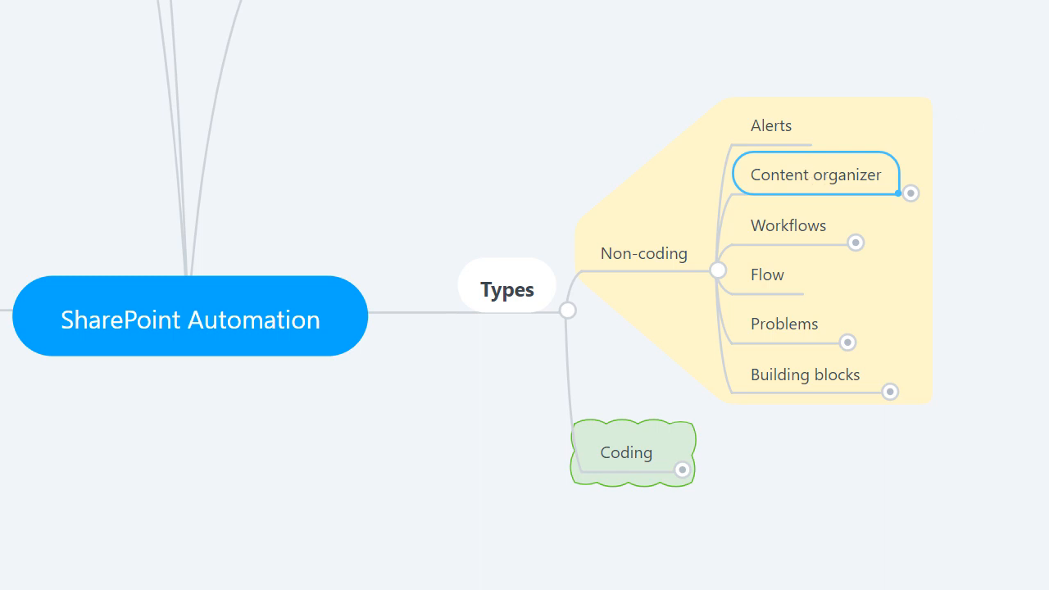
Expand the Content organizer topic to reveal its Content types subtopic.
left_click(909, 192)
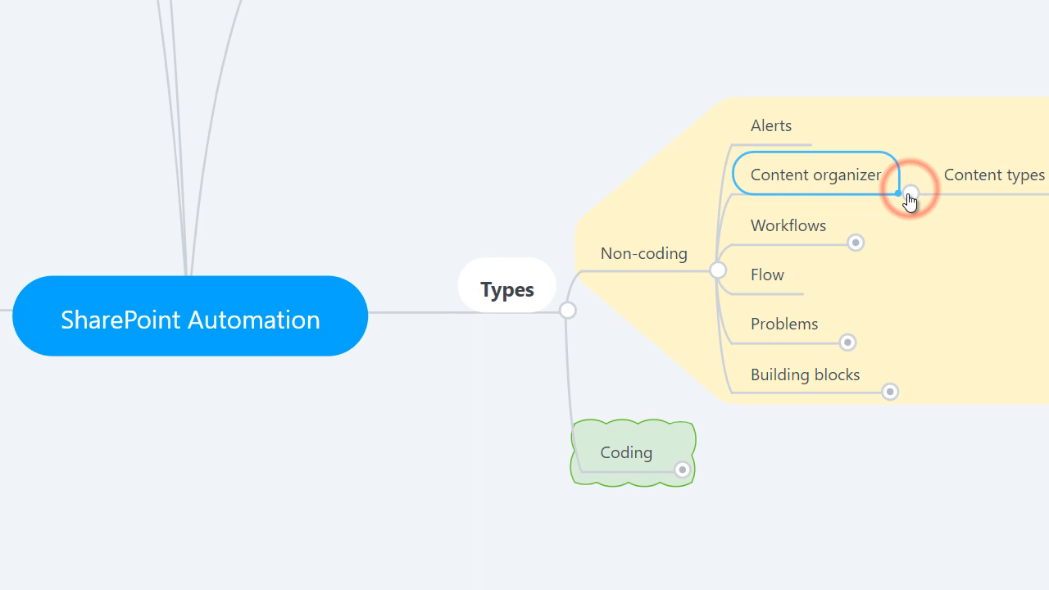
left_click(910, 190)
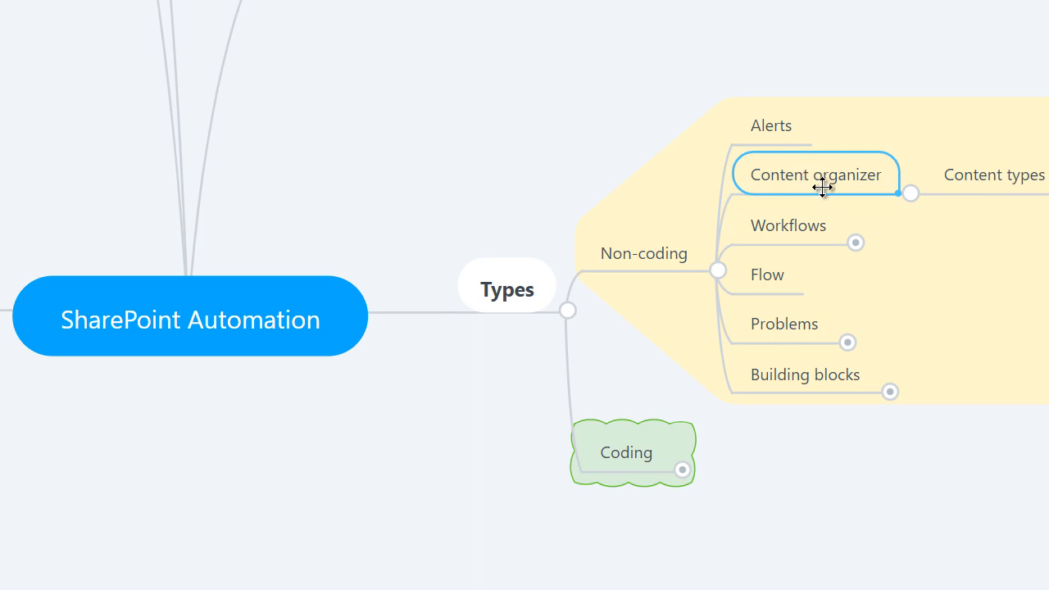
mouse_move(831, 220)
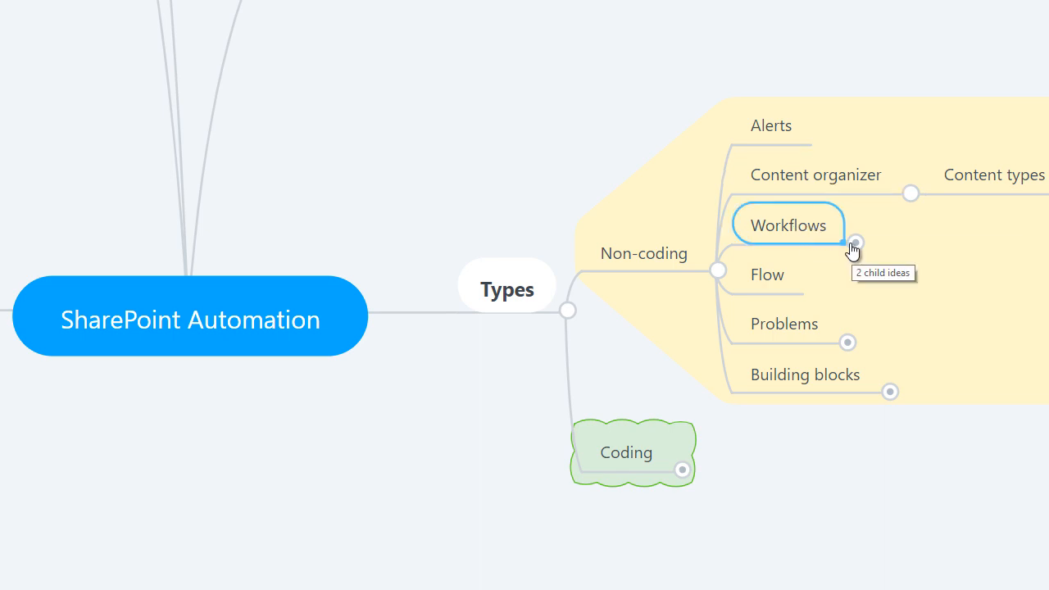
Expand Workflows and select its Built-in workflows subtopic.
left_click(855, 243)
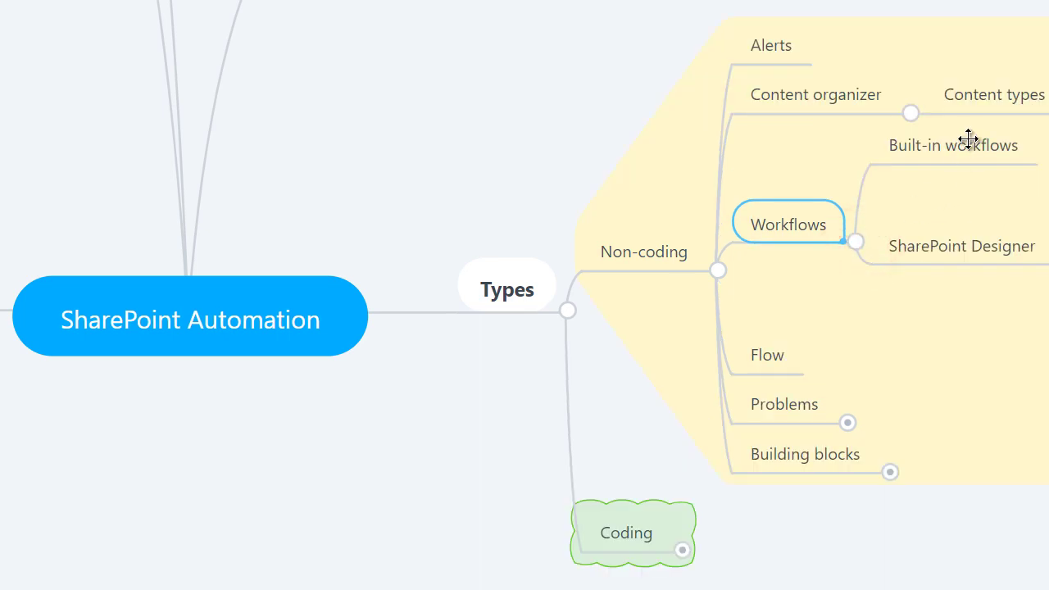
left_click(953, 145)
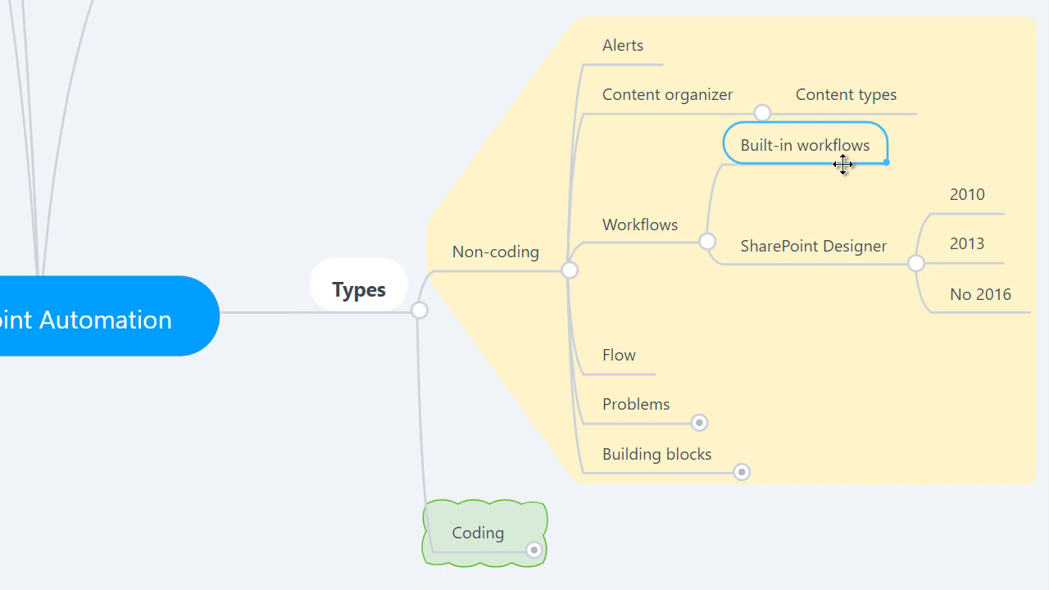
mouse_move(825, 157)
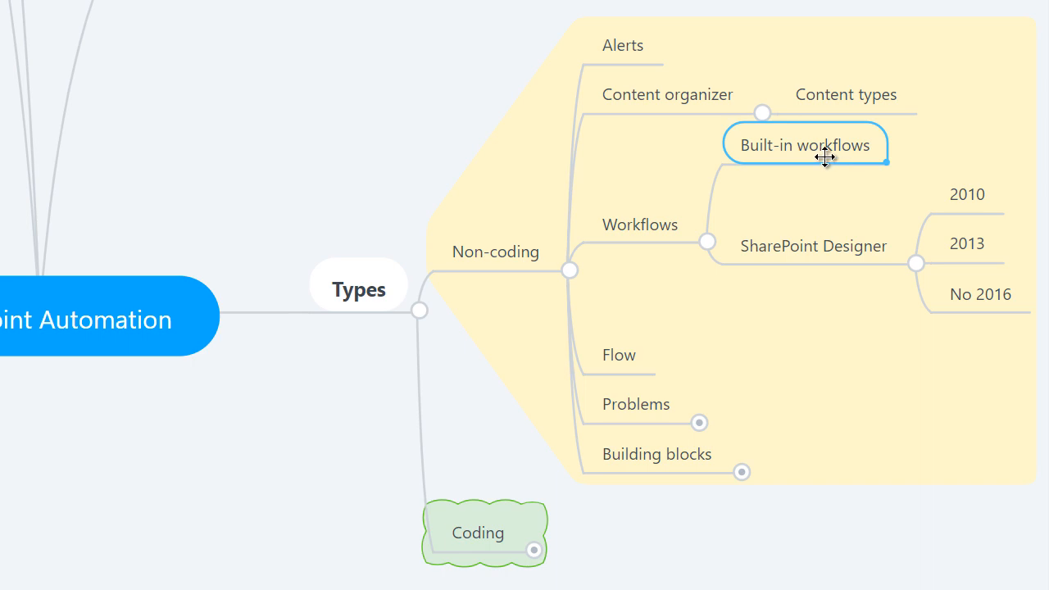
mouse_move(780, 143)
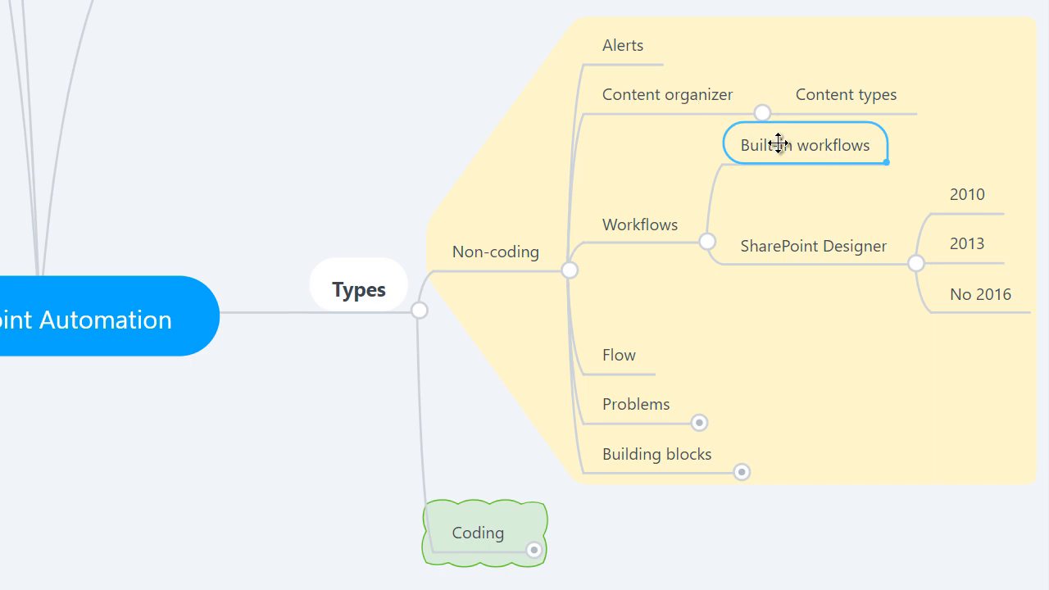
mouse_move(777, 143)
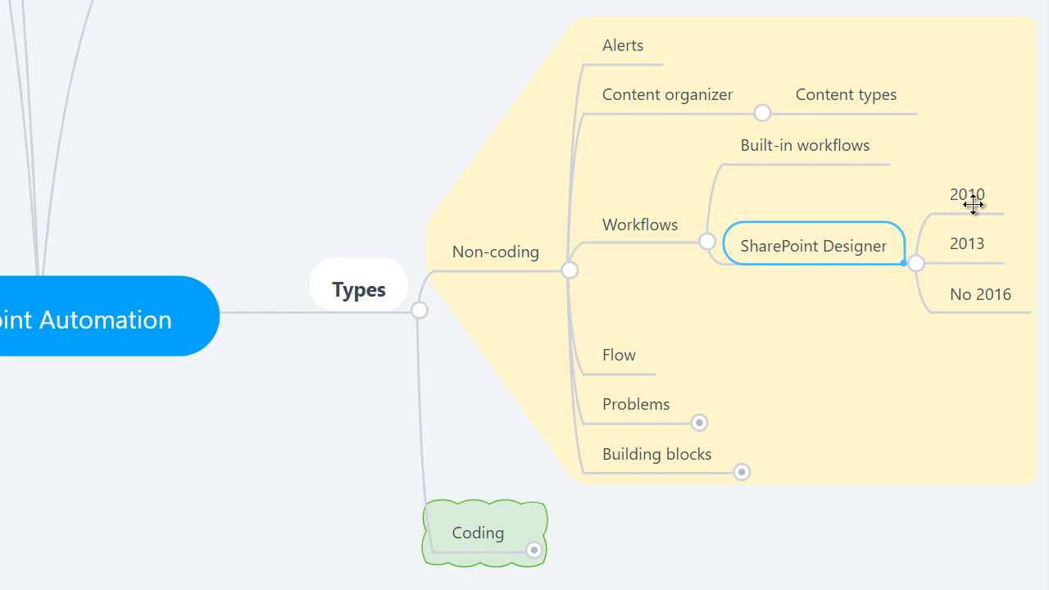
mouse_move(971, 200)
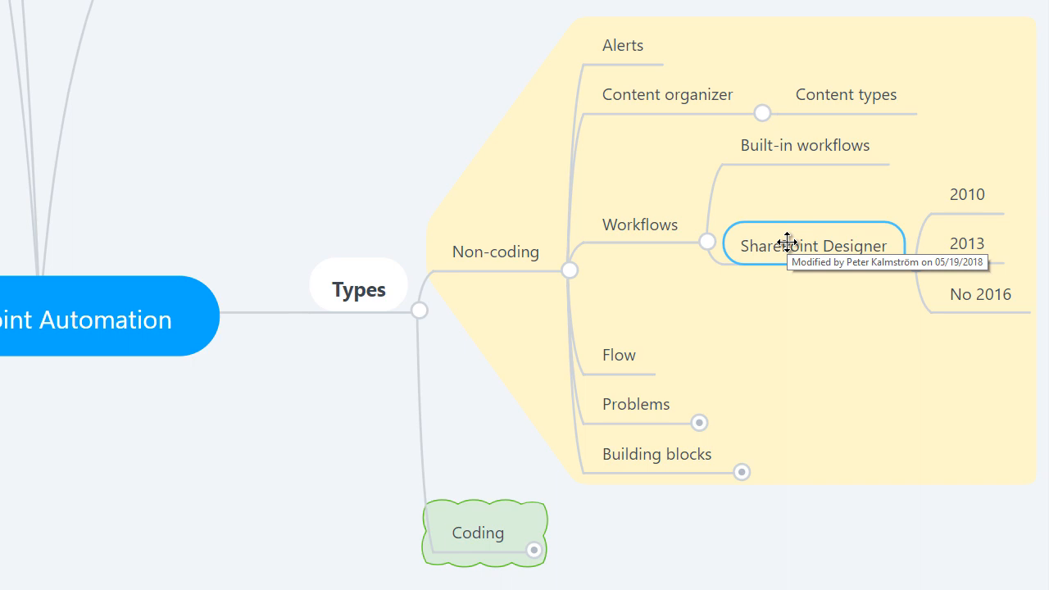
mouse_move(967, 201)
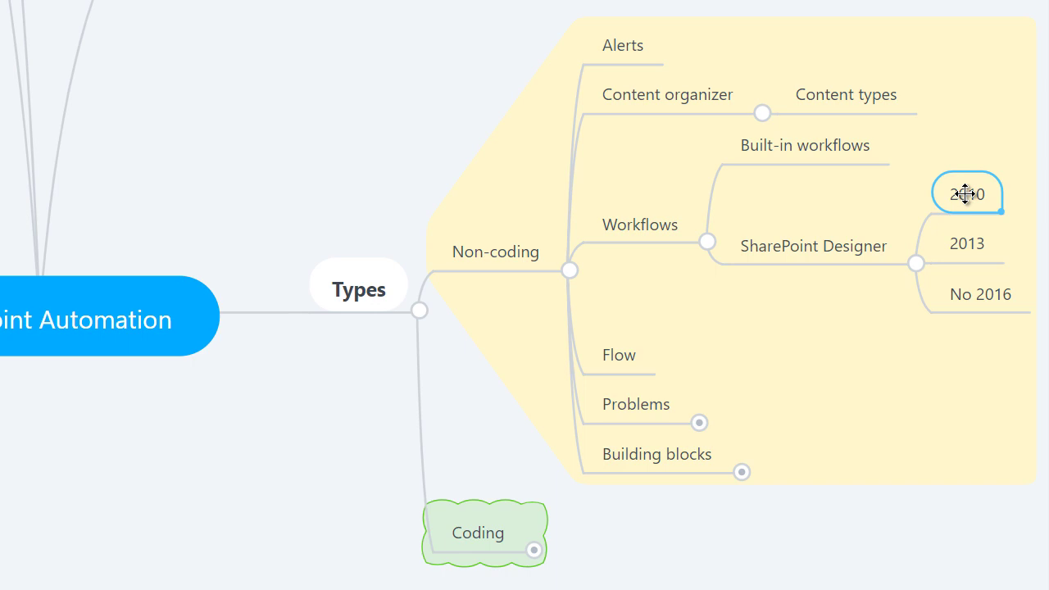
Select the 2010 entry under SharePoint Designer.
left_click(967, 243)
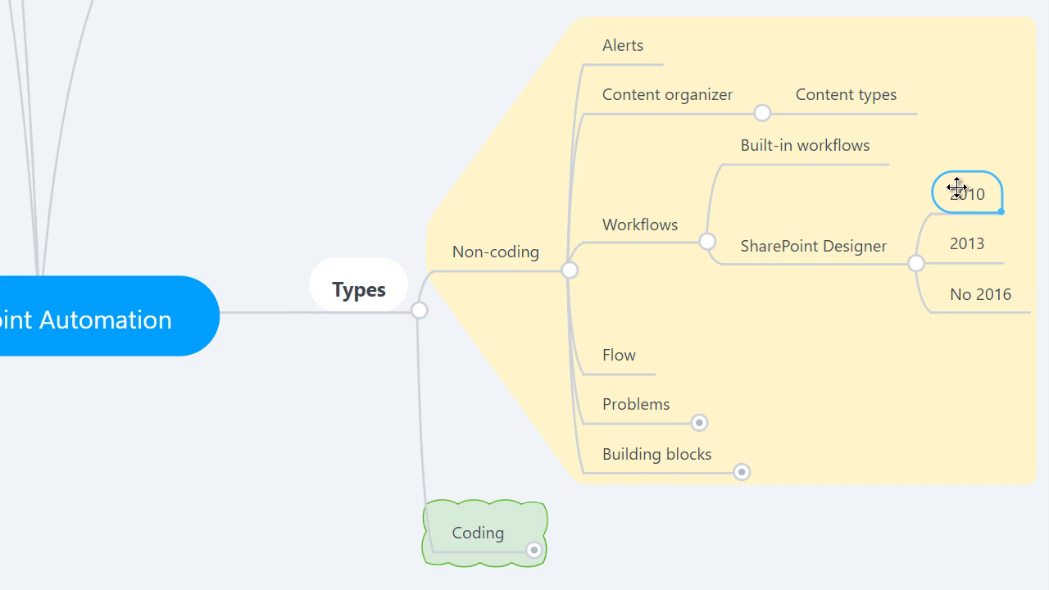
mouse_move(922, 271)
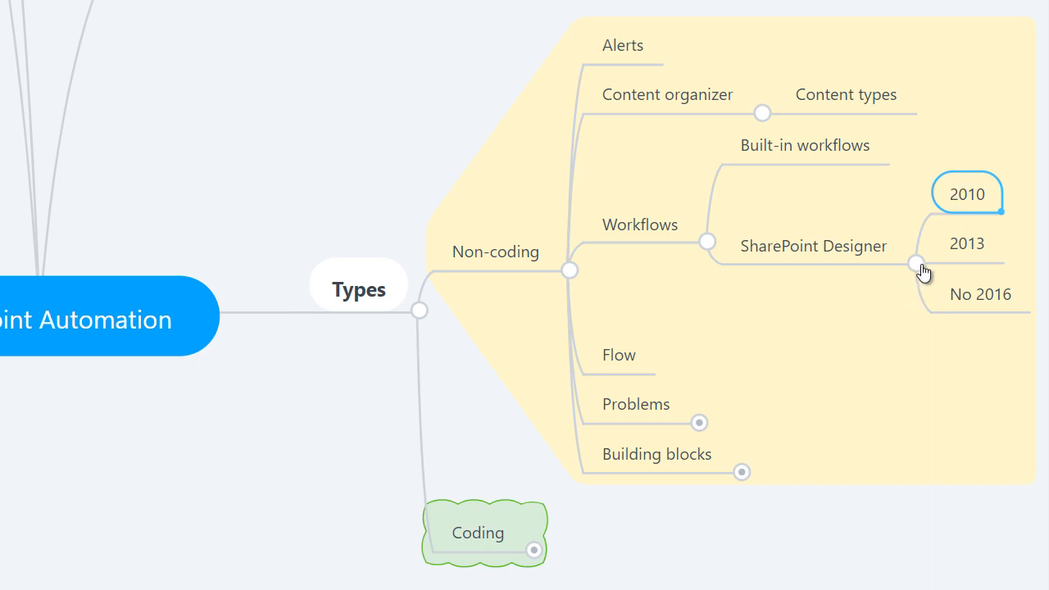
mouse_move(728, 228)
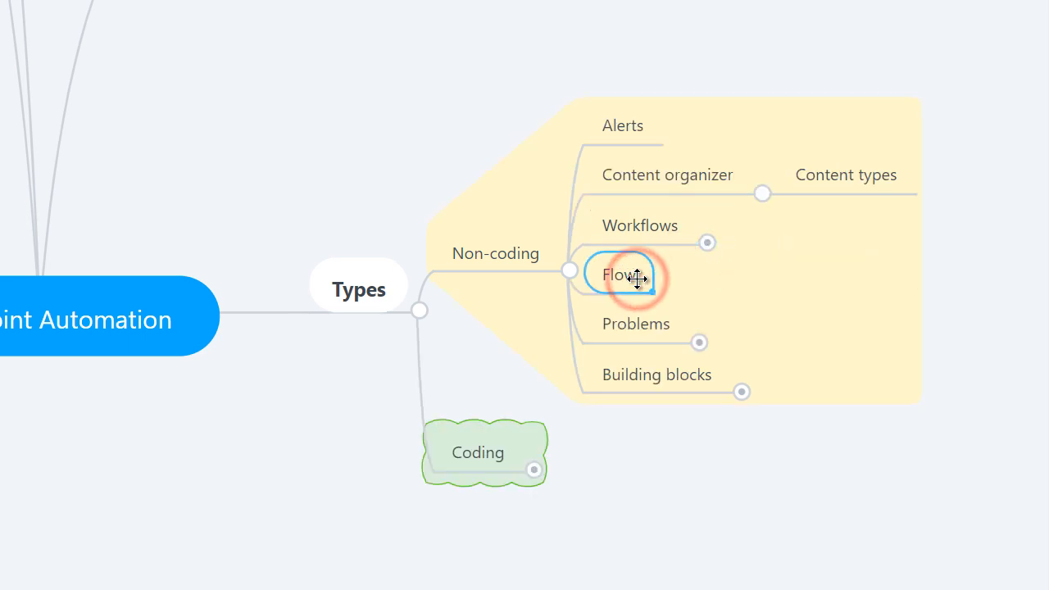
Collapse Workflows and expand Problems into Debugging Troubleshooting, Documentation and Deployment.
left_click(626, 275)
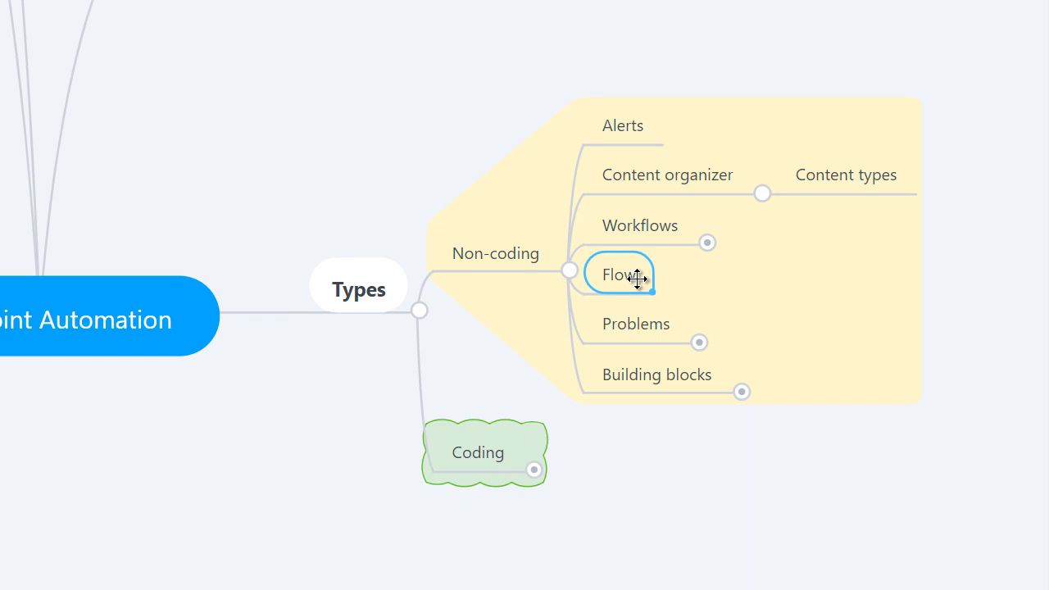
left_click(667, 230)
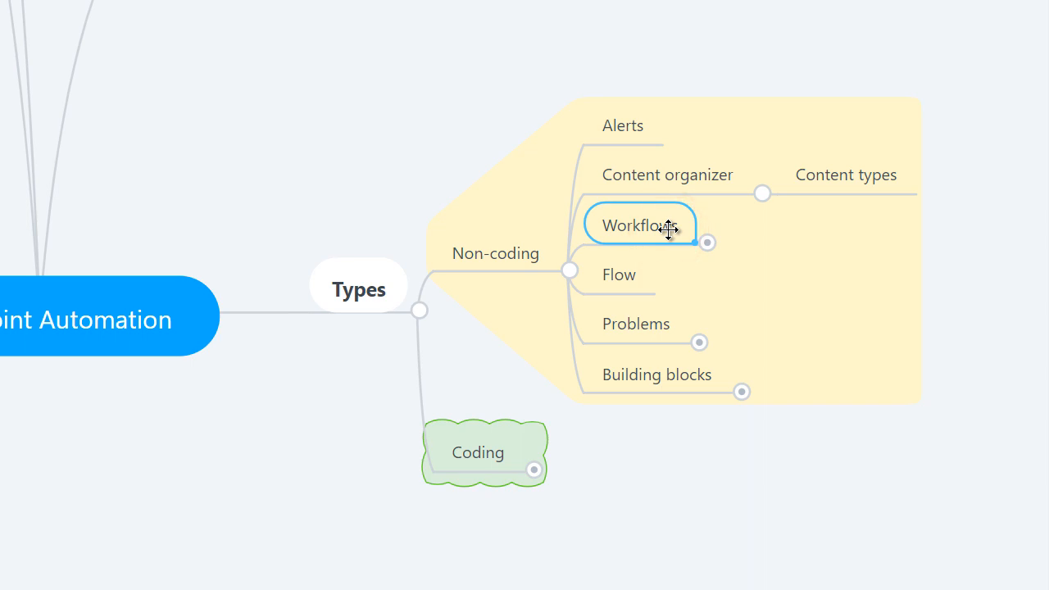
left_click(618, 273)
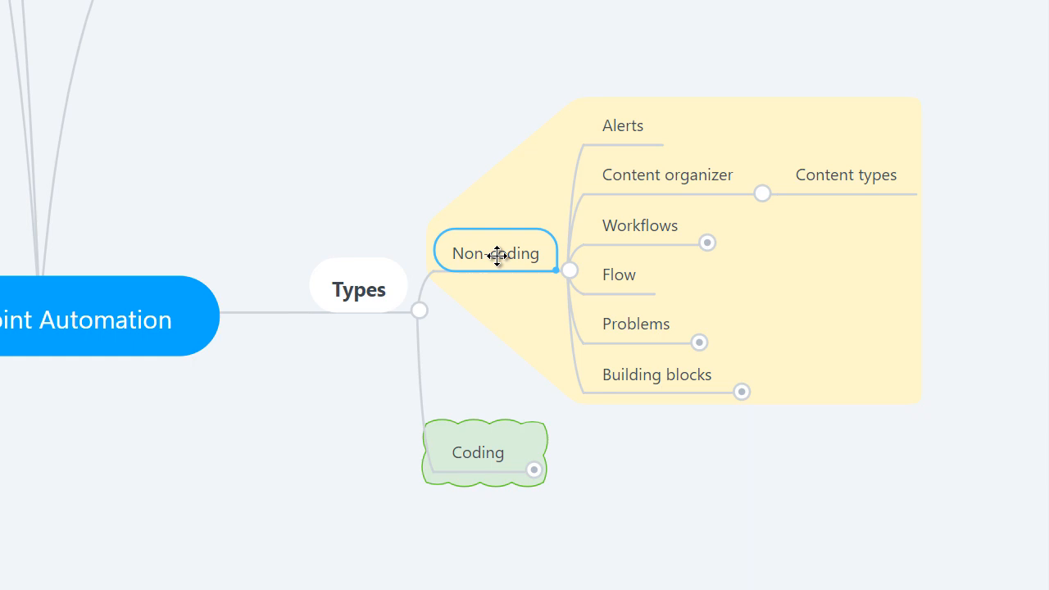
mouse_move(648, 319)
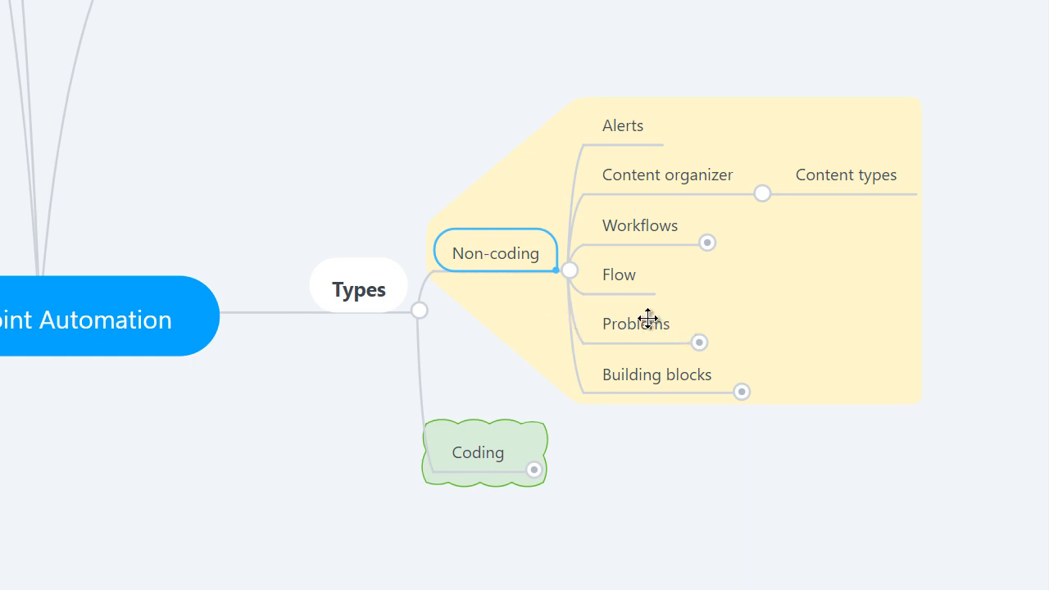
mouse_move(649, 319)
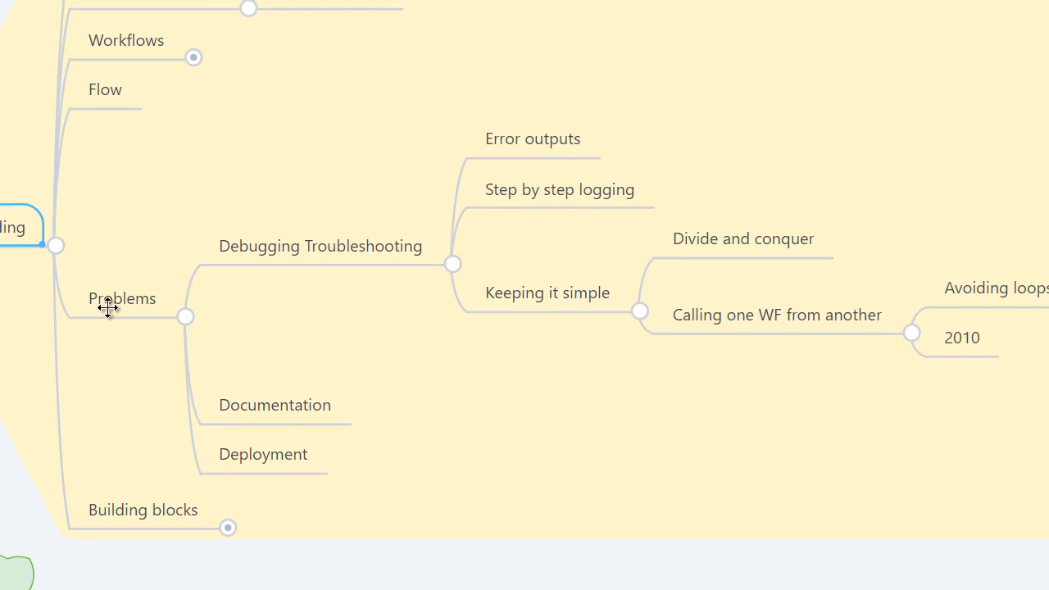
left_click(122, 298)
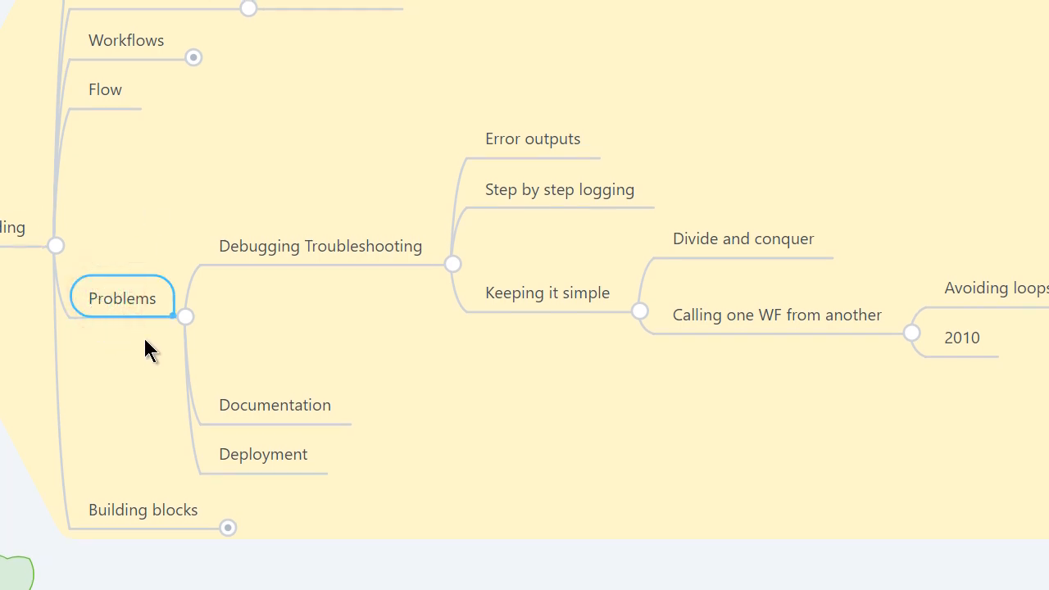
mouse_move(275, 246)
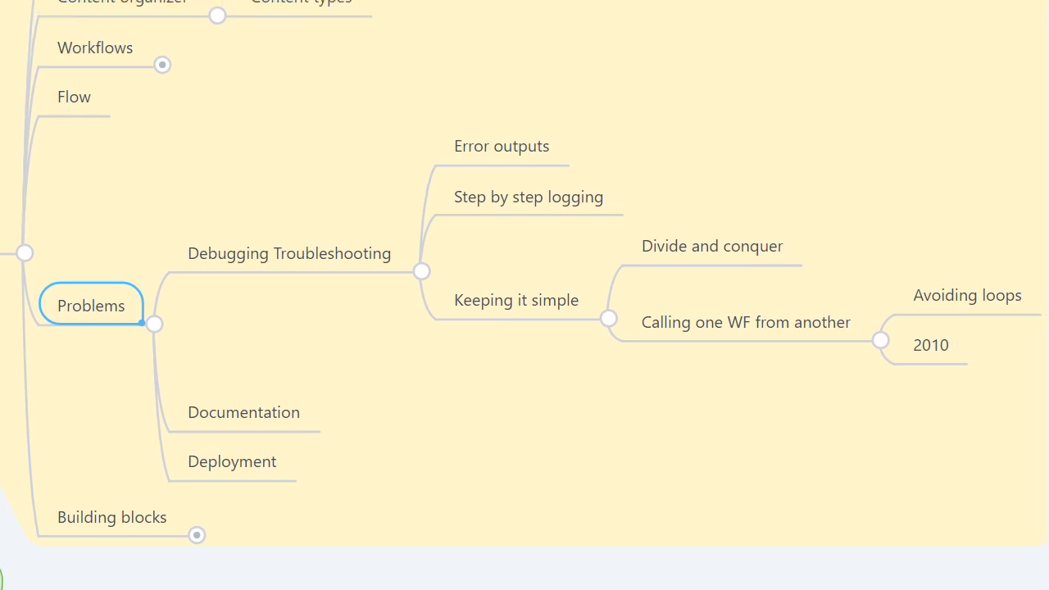
left_click(289, 253)
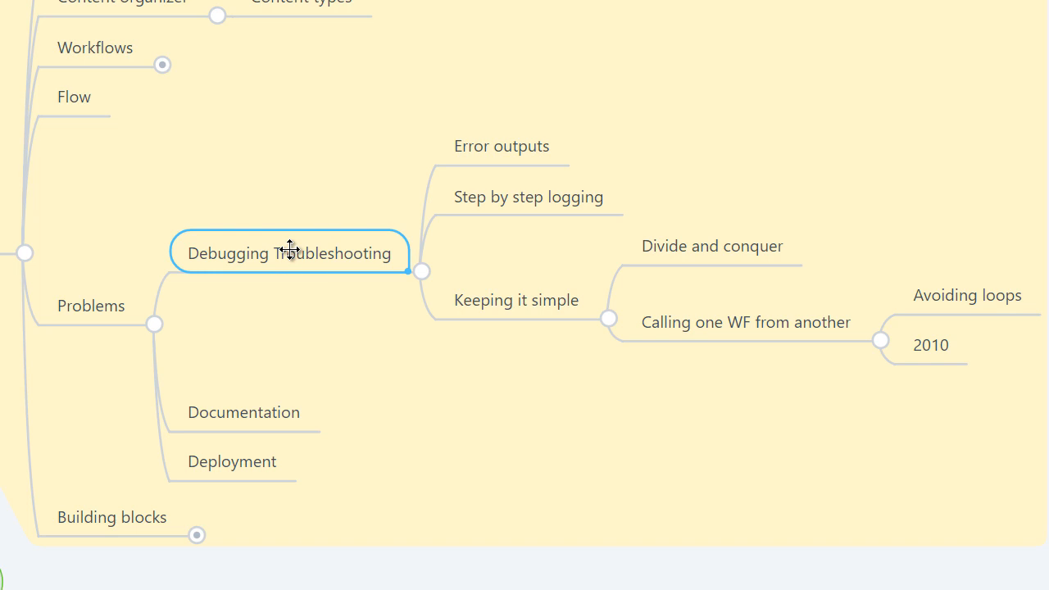
left_click(555, 196)
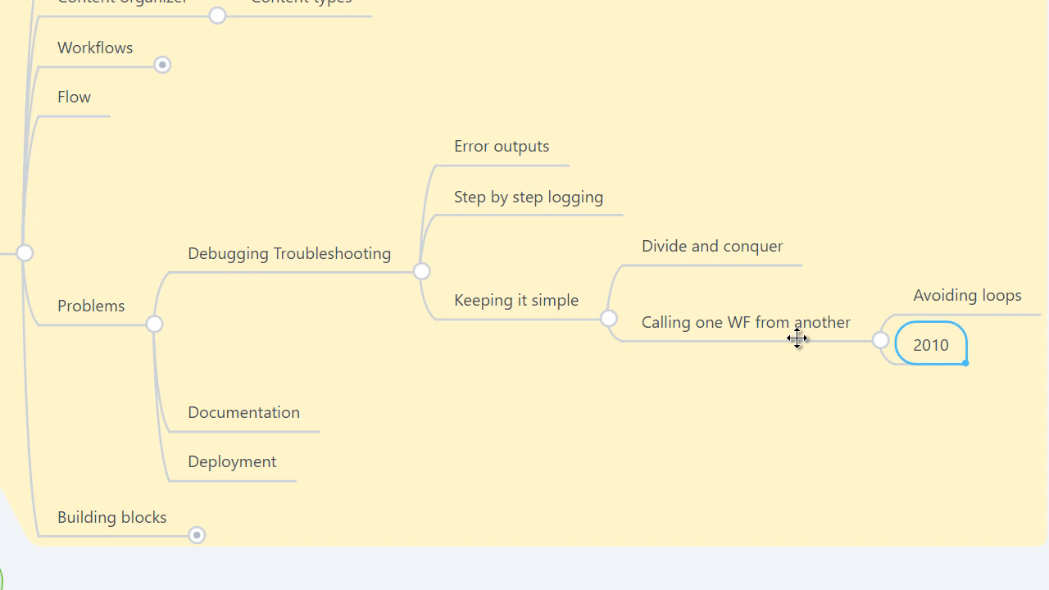
left_click(796, 338)
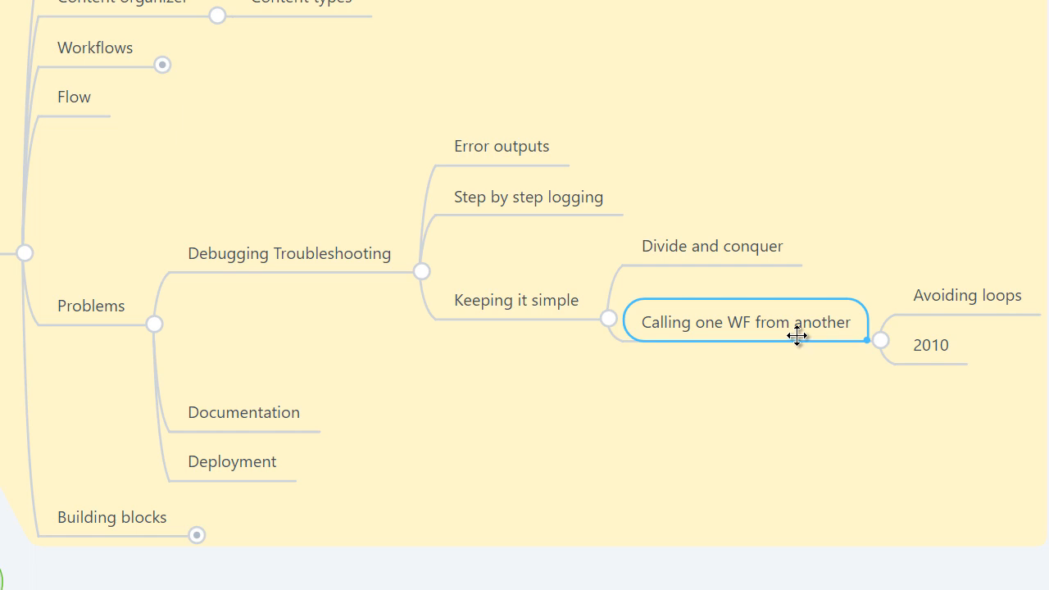
left_click(214, 413)
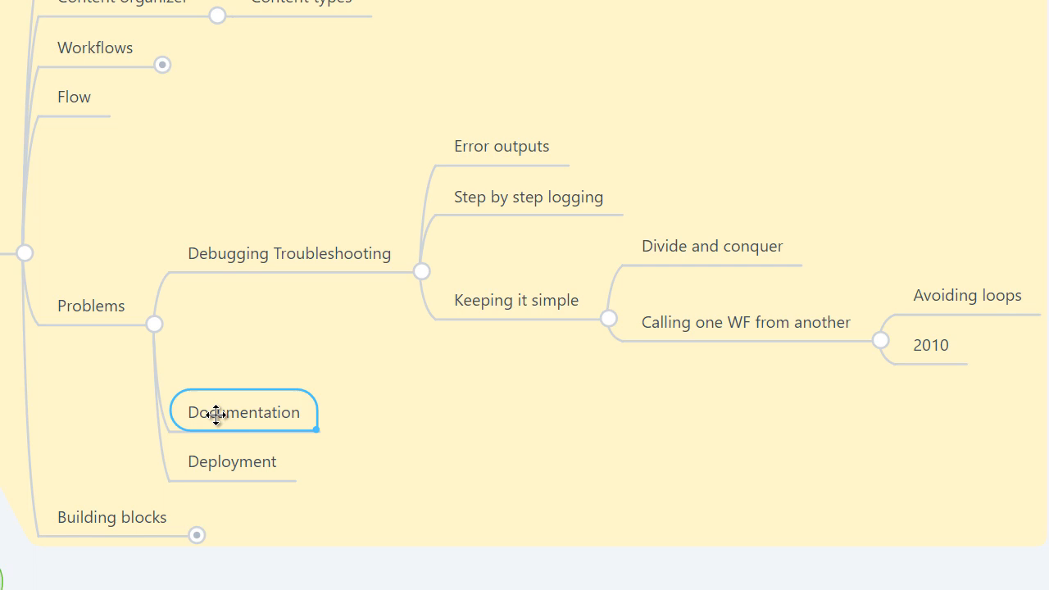
mouse_move(223, 454)
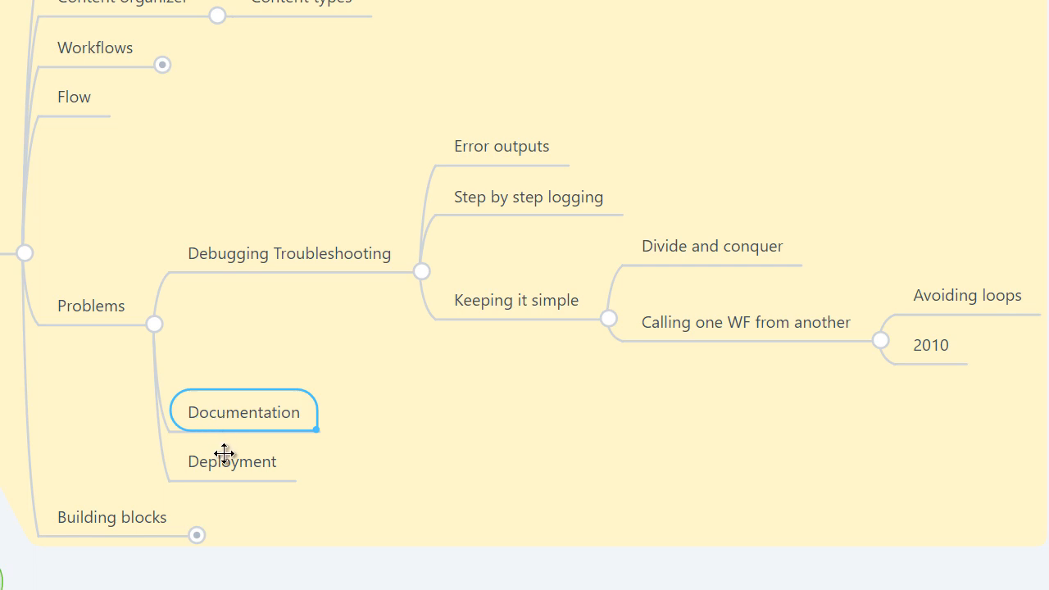
left_click(232, 462)
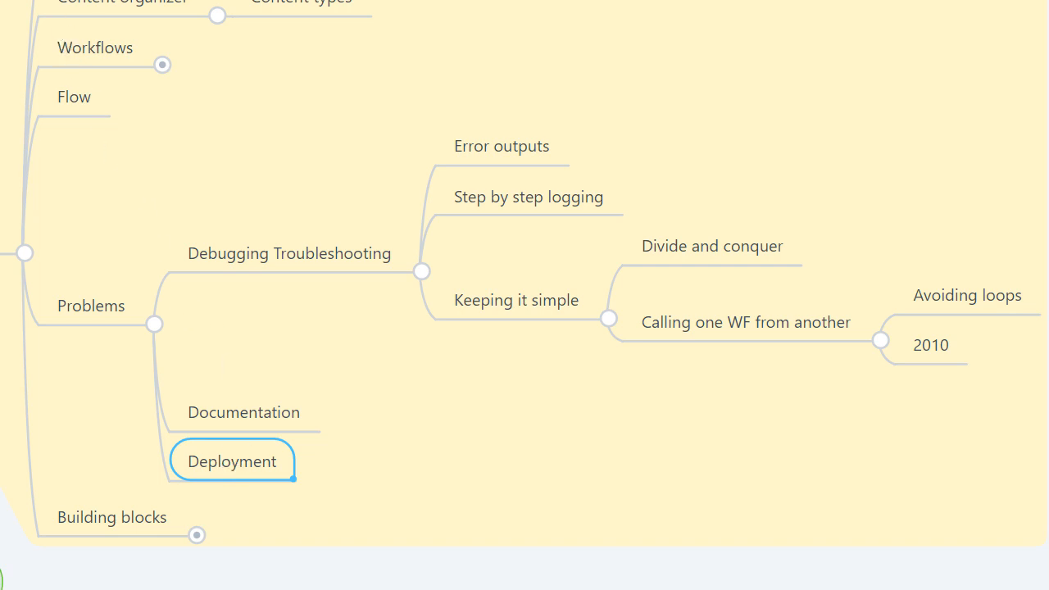
mouse_move(328, 115)
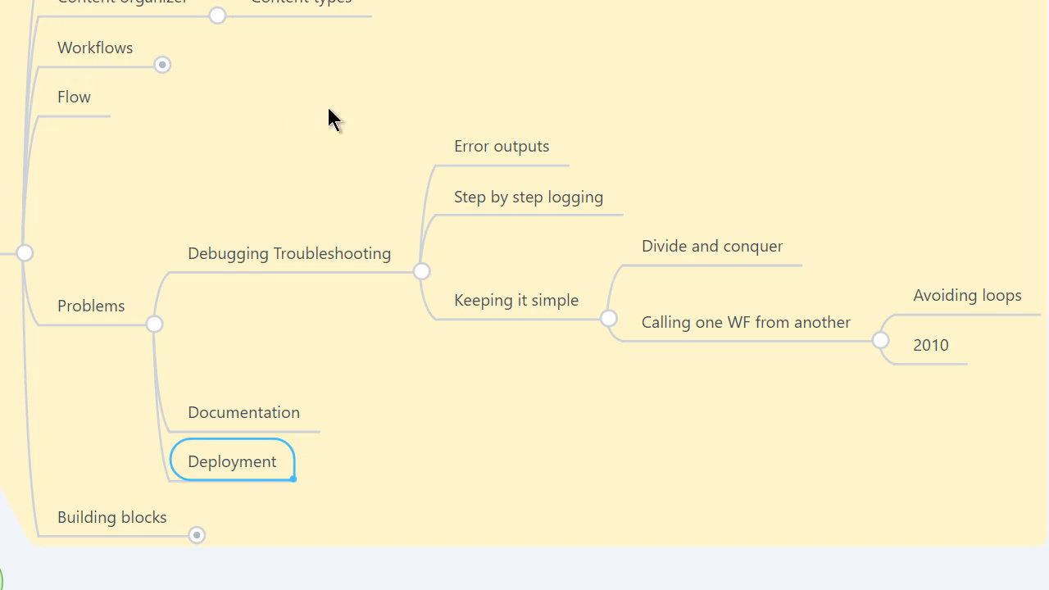
mouse_move(90, 130)
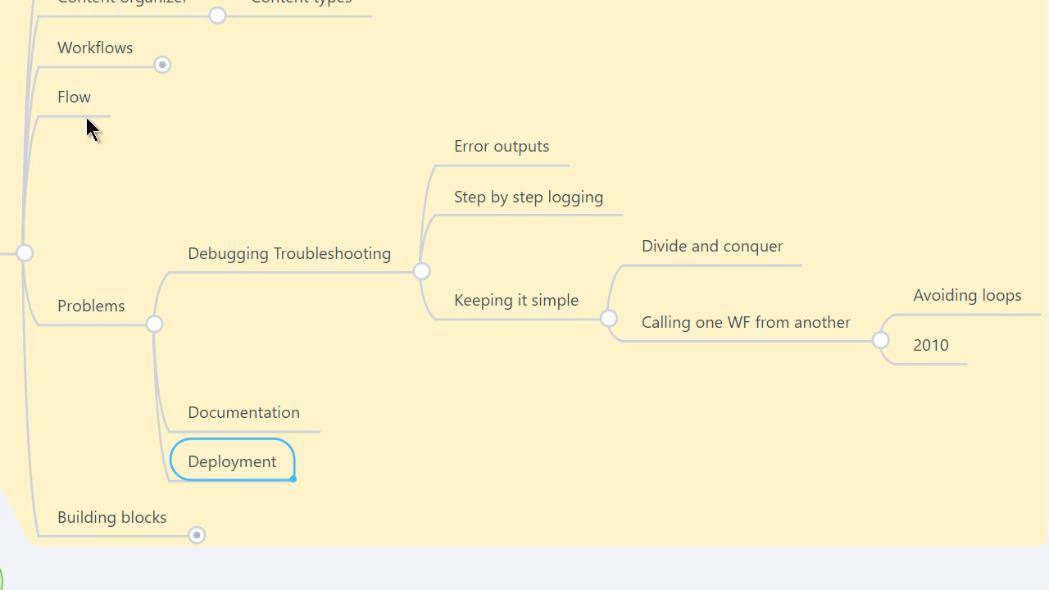
mouse_move(233, 443)
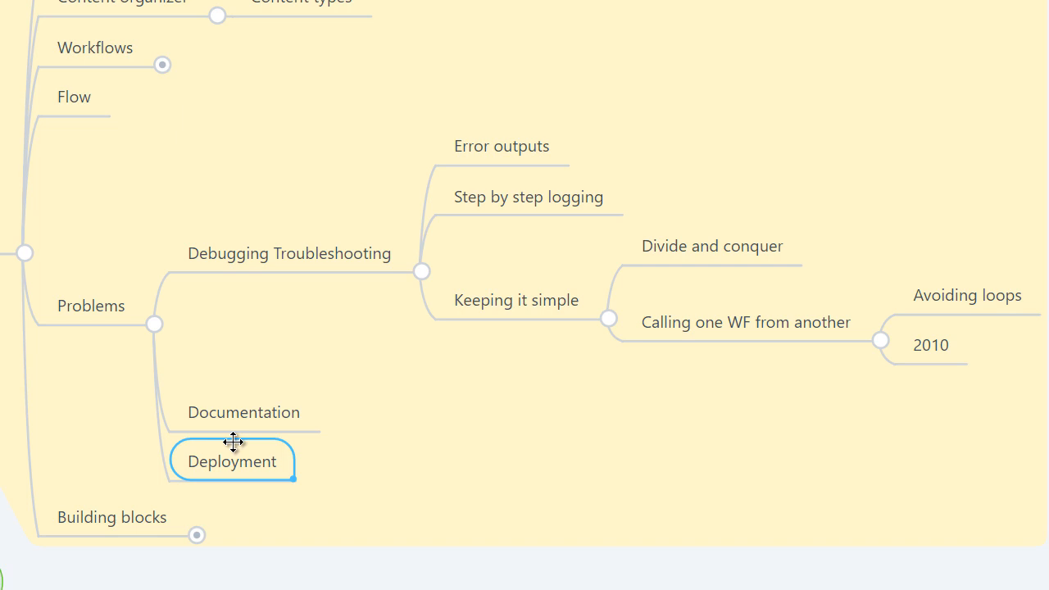
double_click(231, 462)
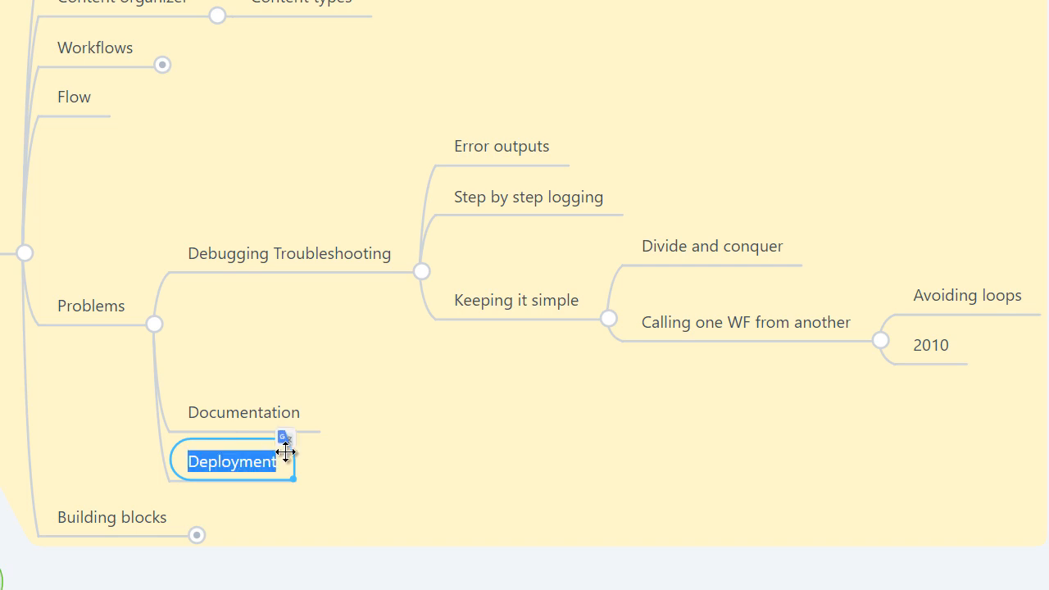
left_click(155, 325)
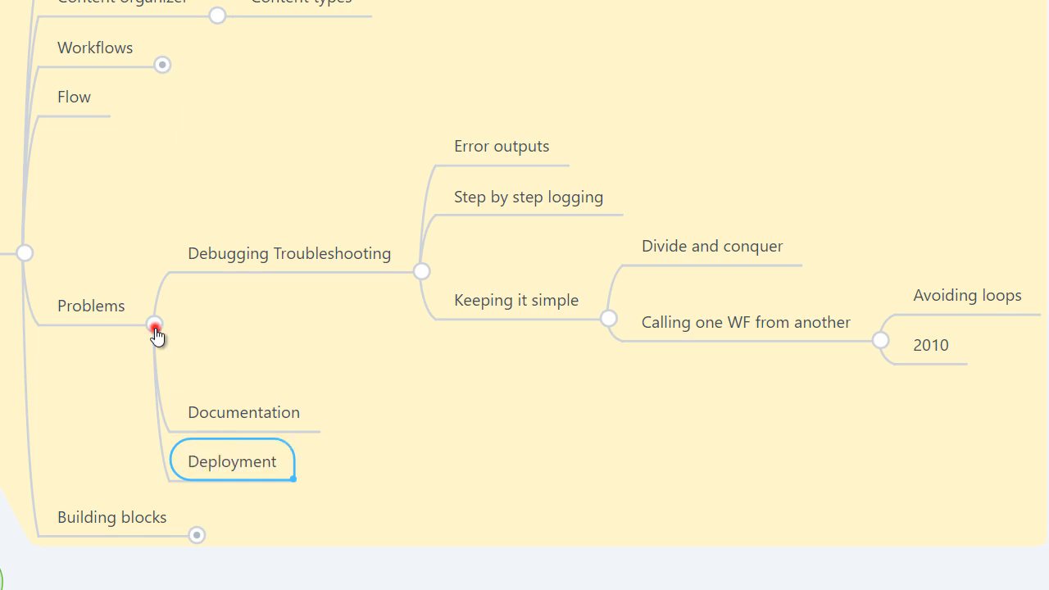
left_click(154, 325)
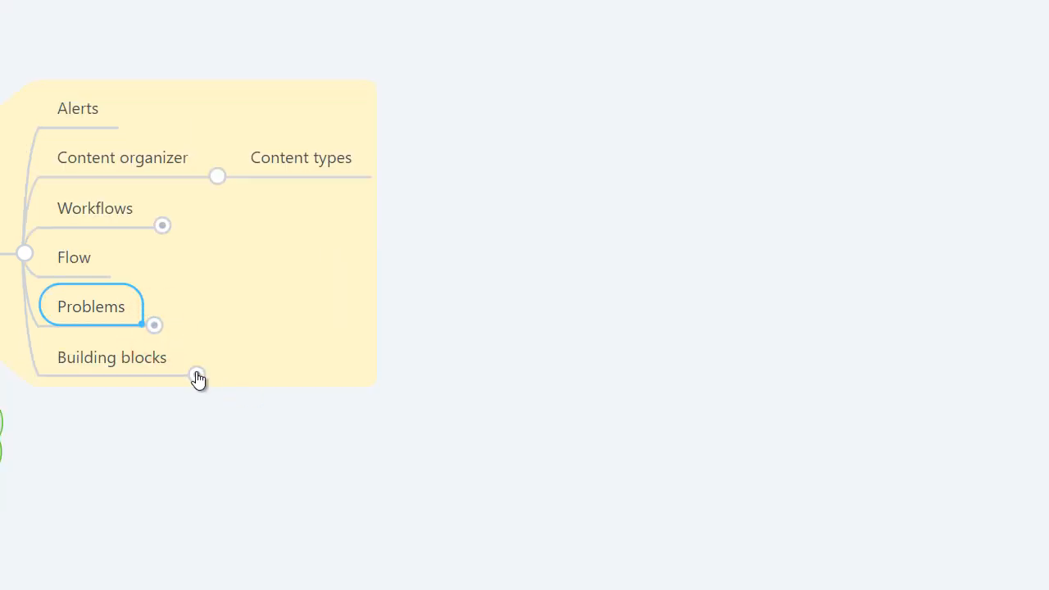
left_click(197, 377)
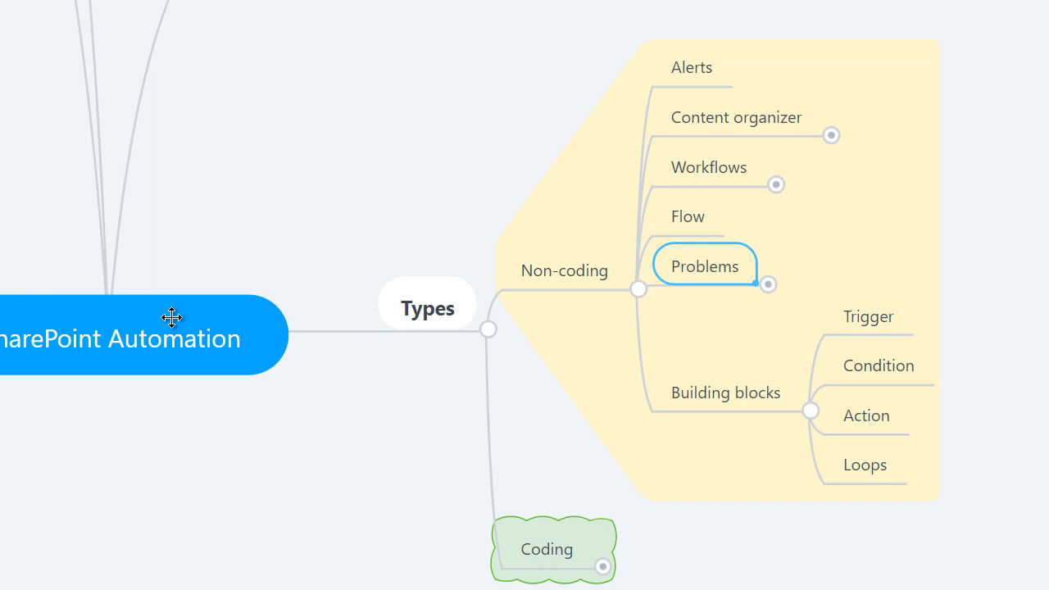
mouse_move(587, 284)
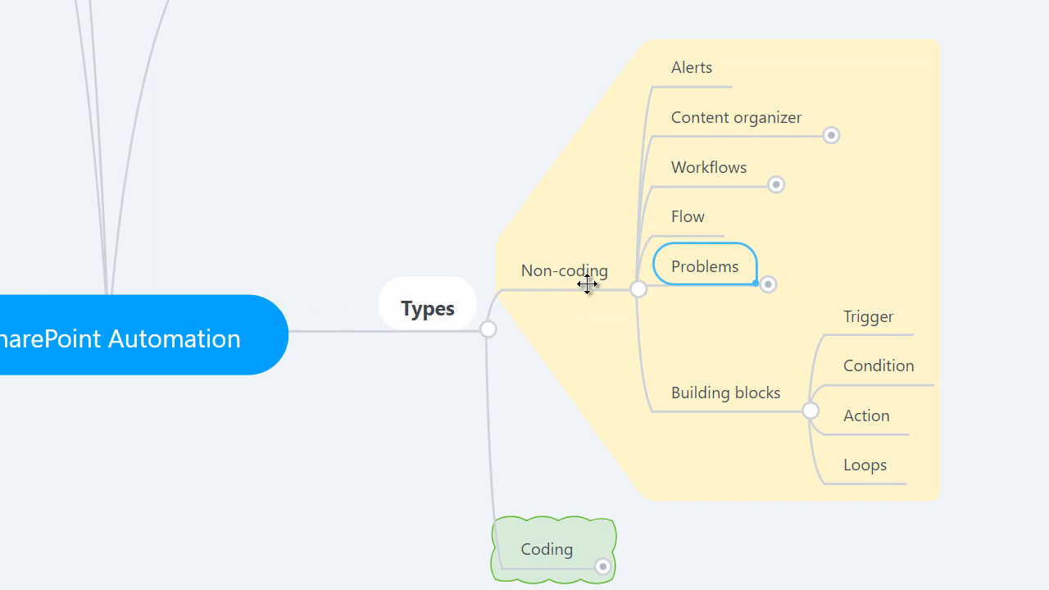
mouse_move(720, 396)
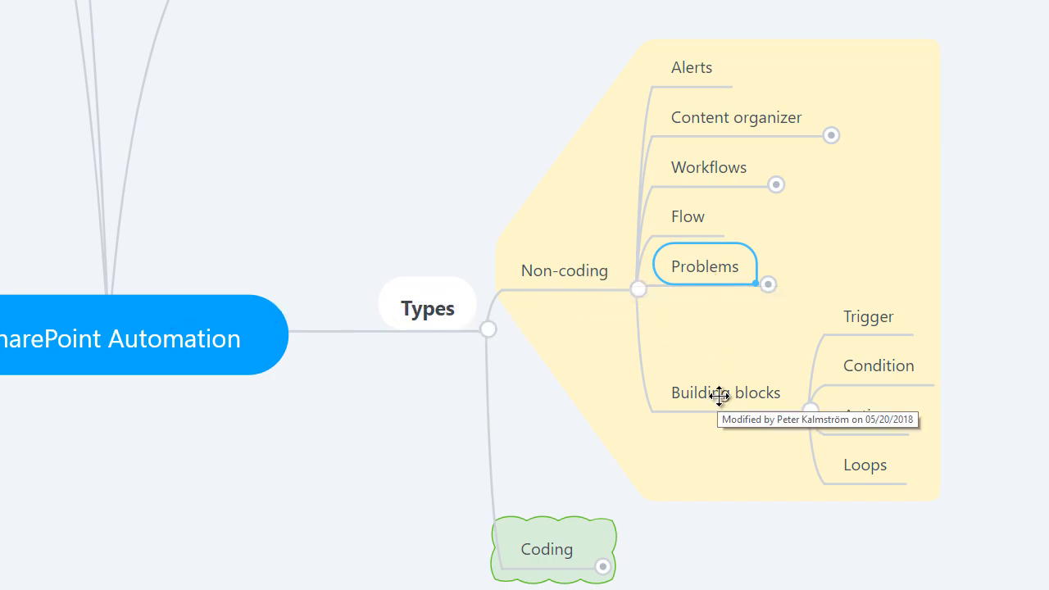
left_click(866, 317)
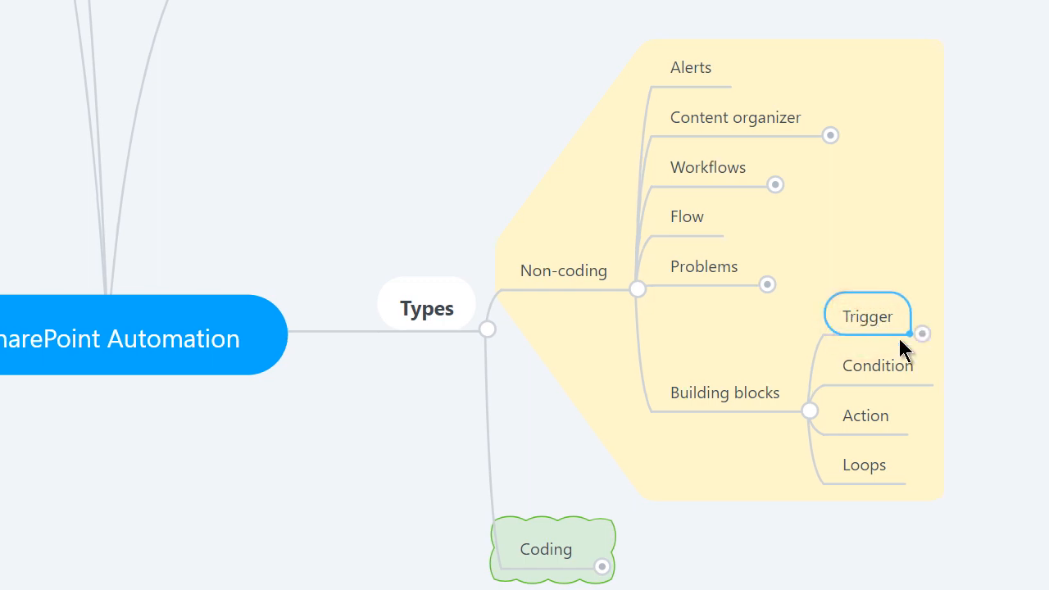
mouse_move(923, 334)
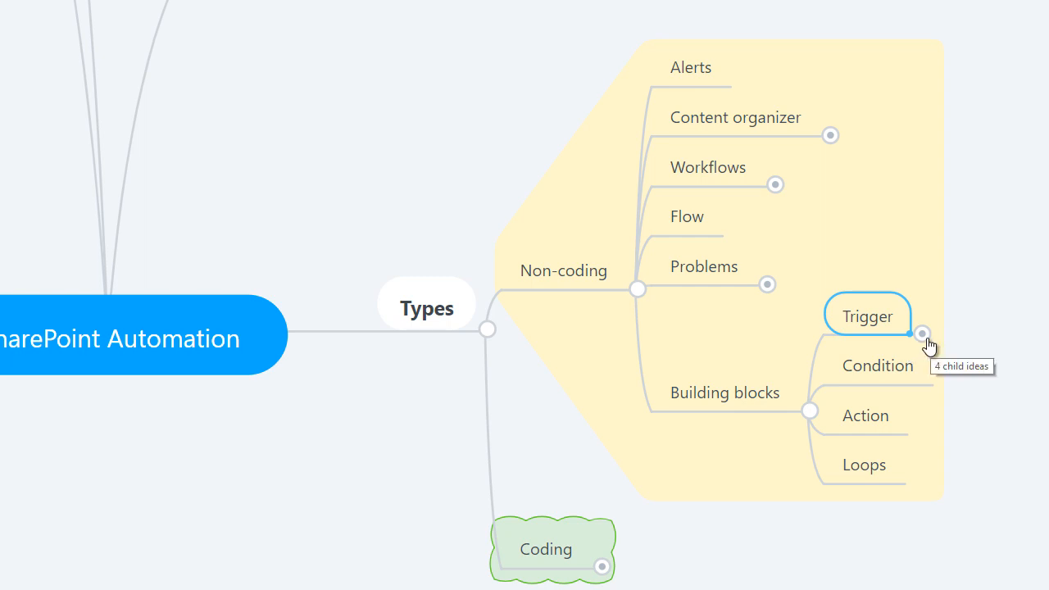
left_click(922, 333)
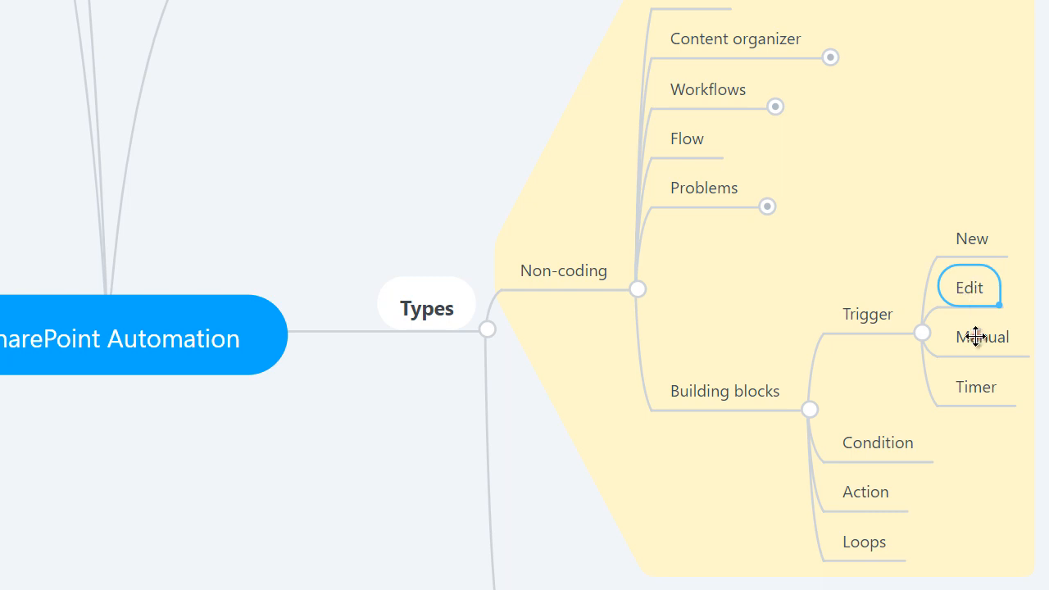
left_click(981, 337)
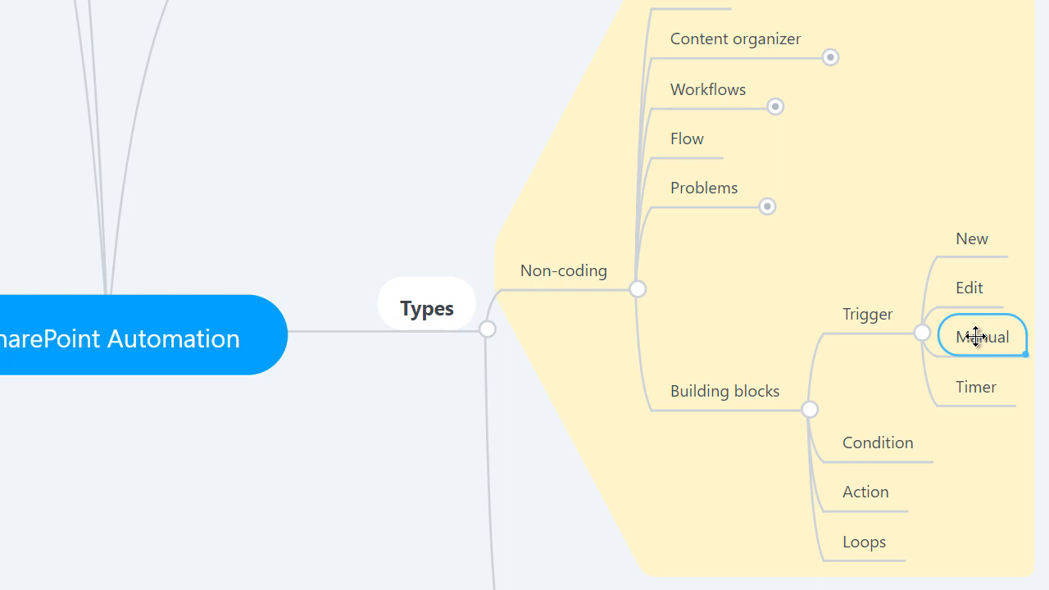
left_click(975, 387)
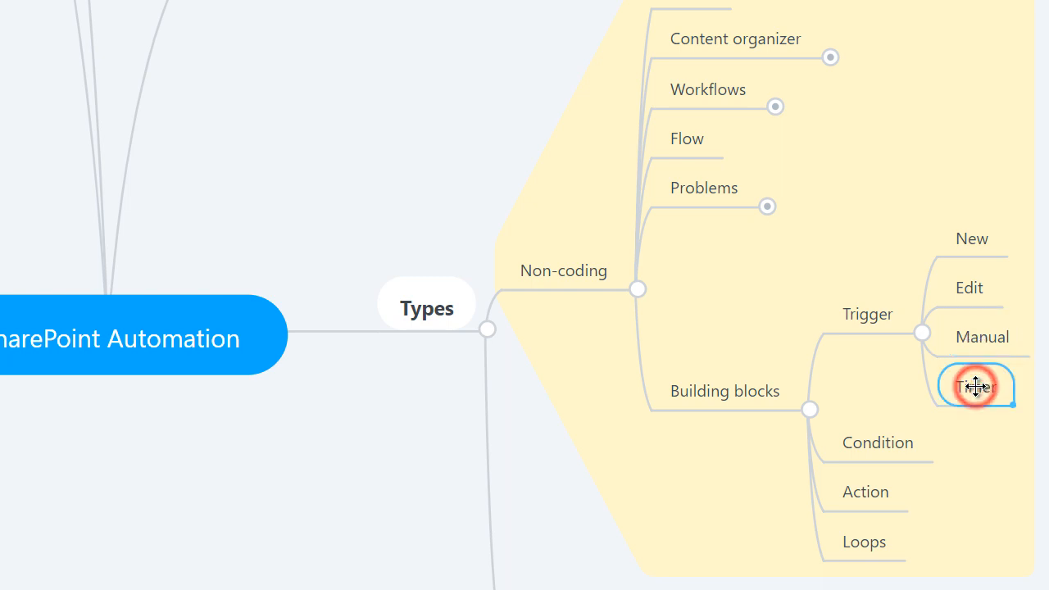
left_click(975, 386)
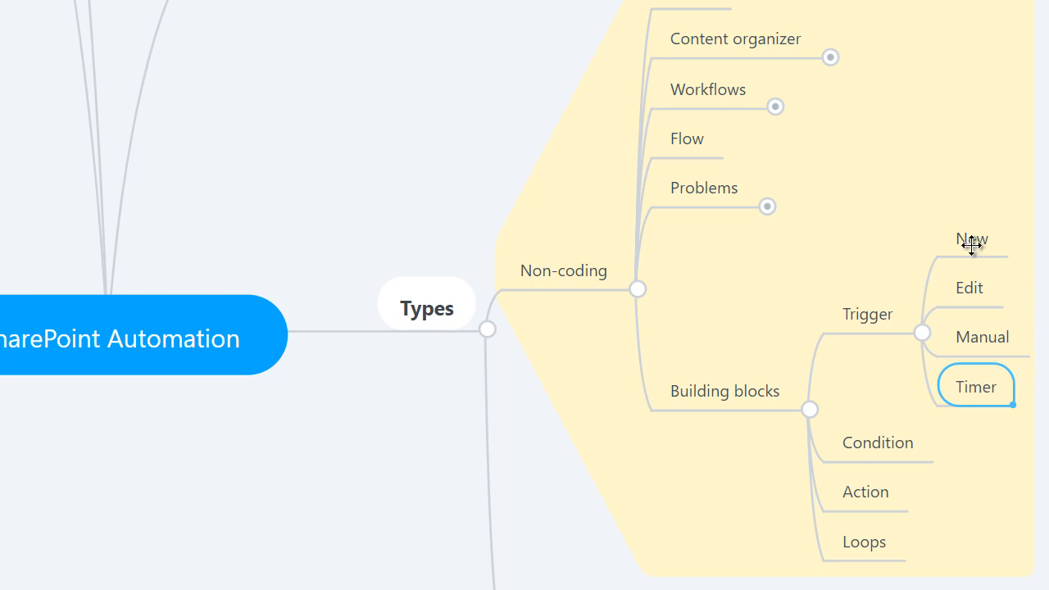
mouse_move(971, 246)
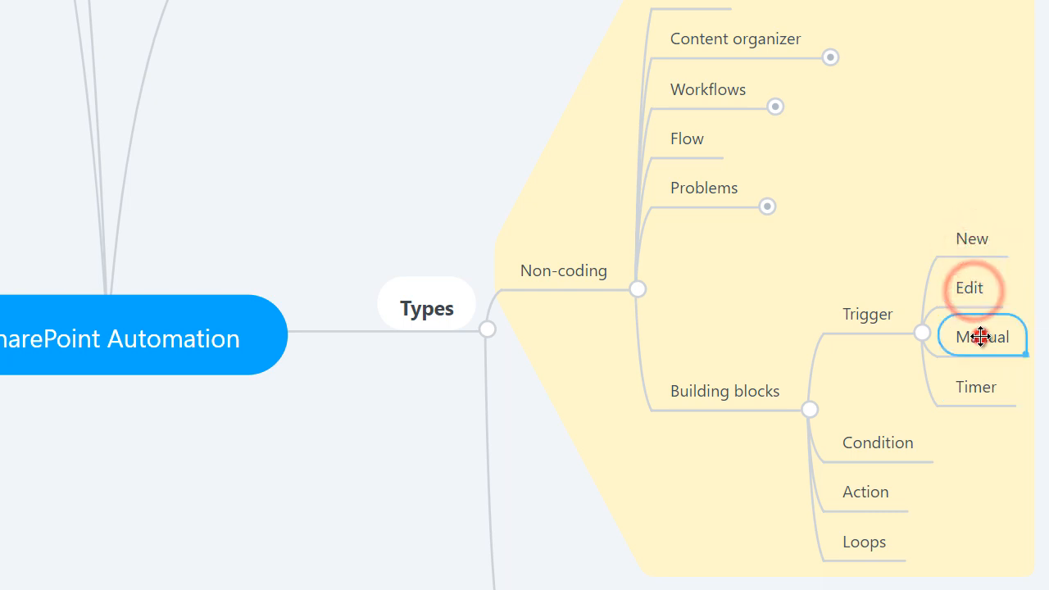
mouse_move(975, 393)
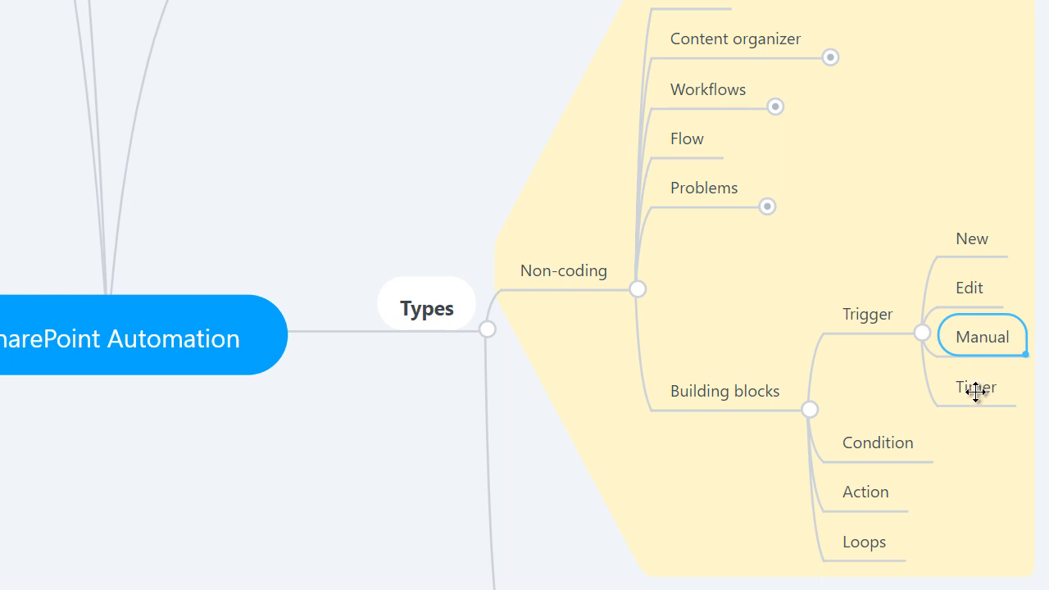
left_click(976, 387)
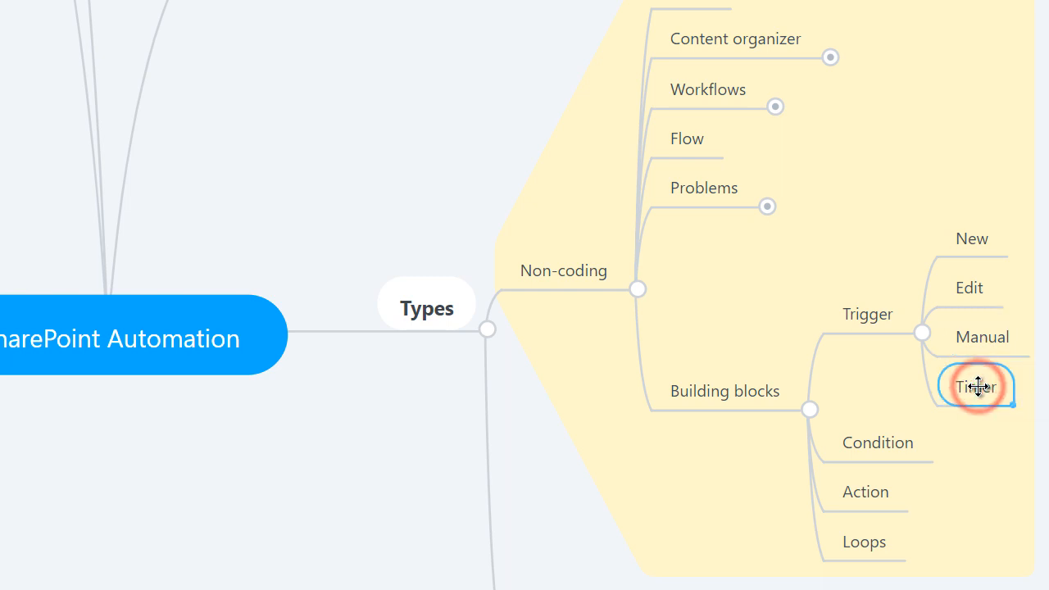
mouse_move(992, 432)
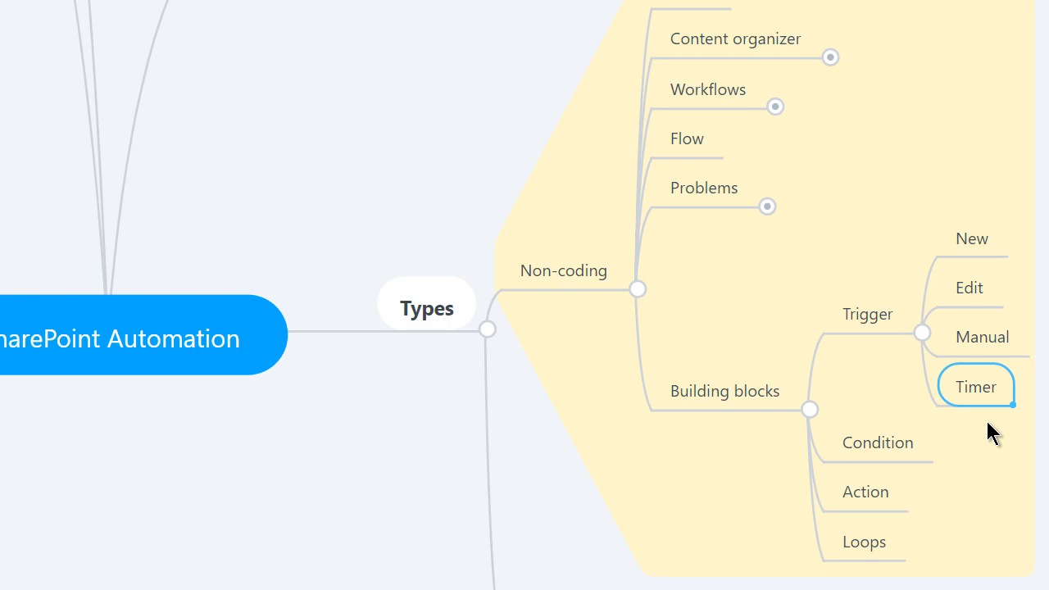
mouse_move(922, 333)
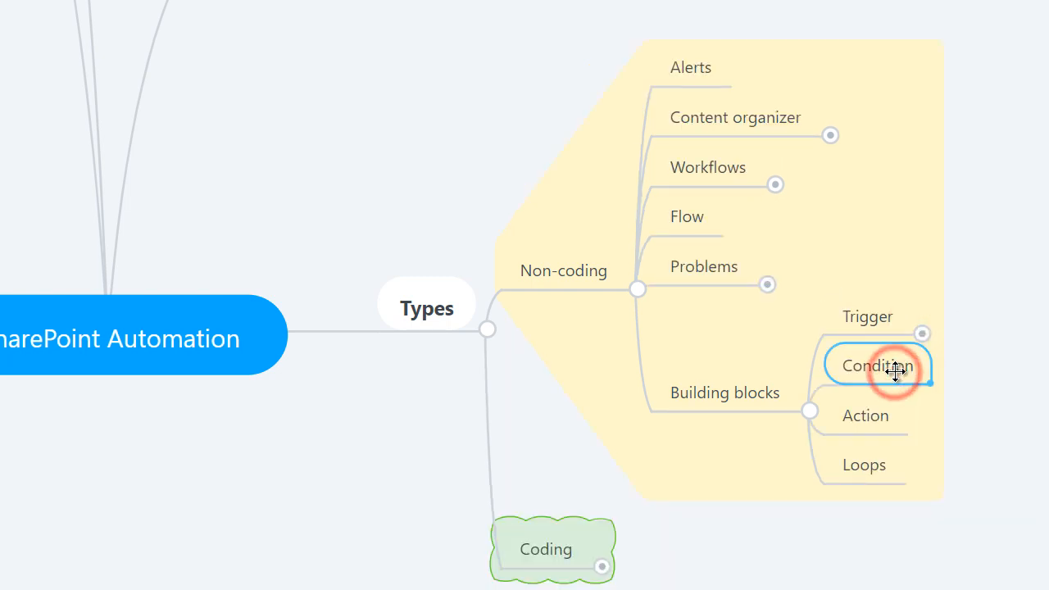
left_click(878, 365)
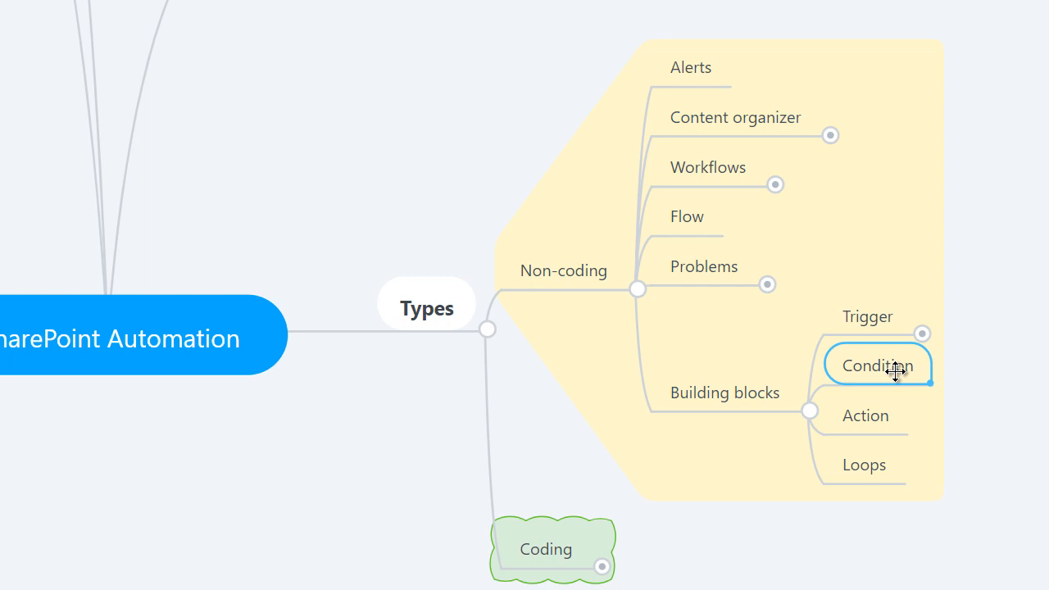
mouse_move(989, 411)
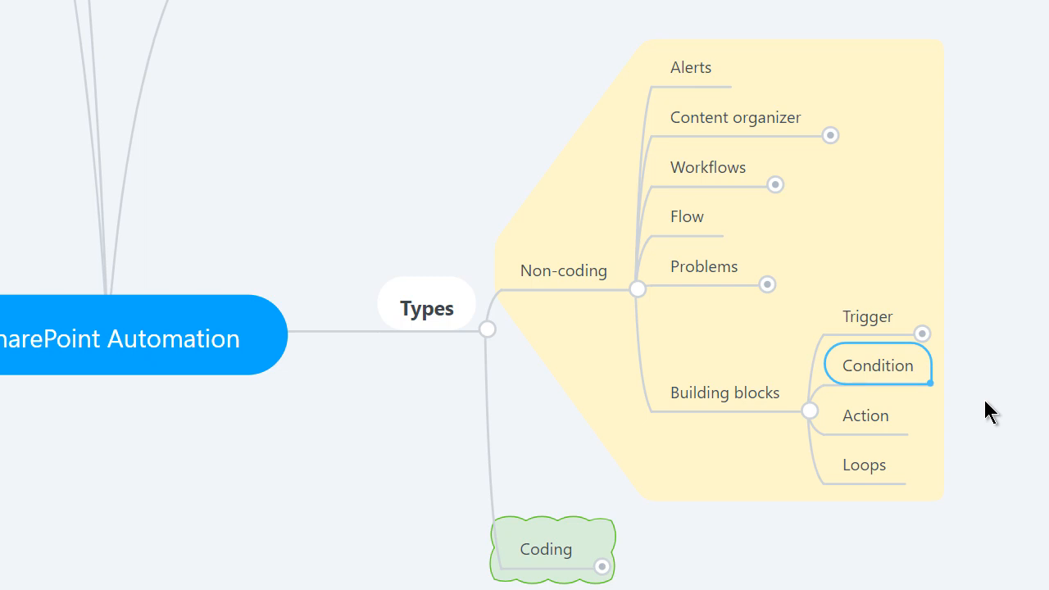
mouse_move(866, 427)
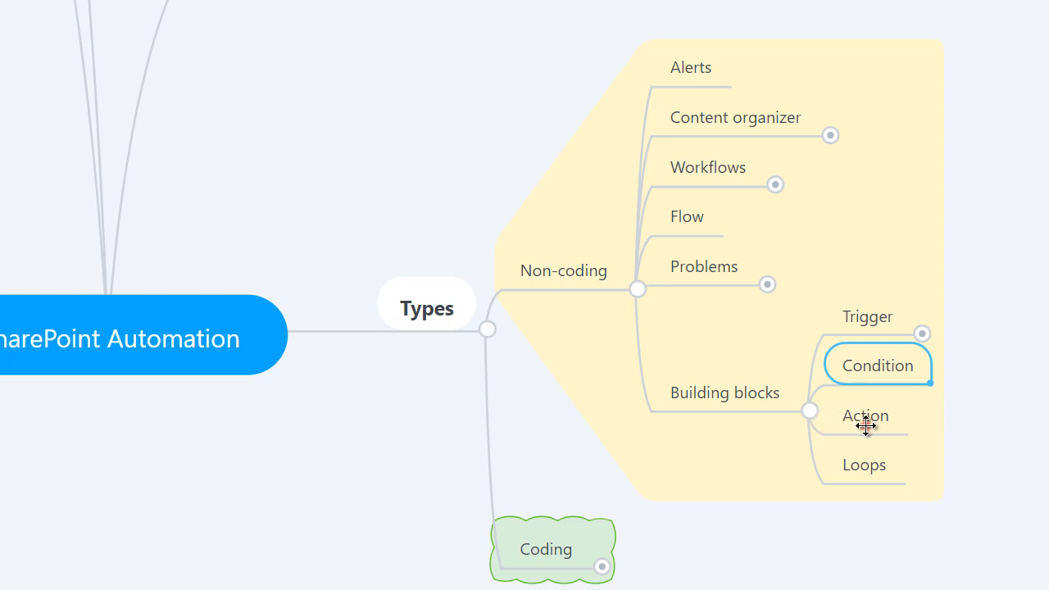
left_click(865, 415)
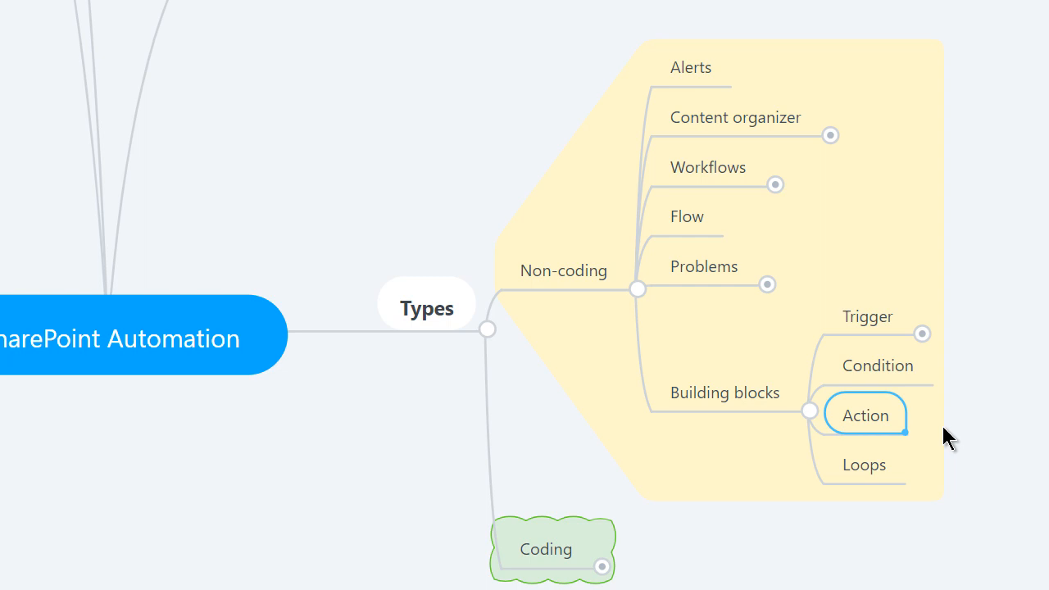
left_click(864, 465)
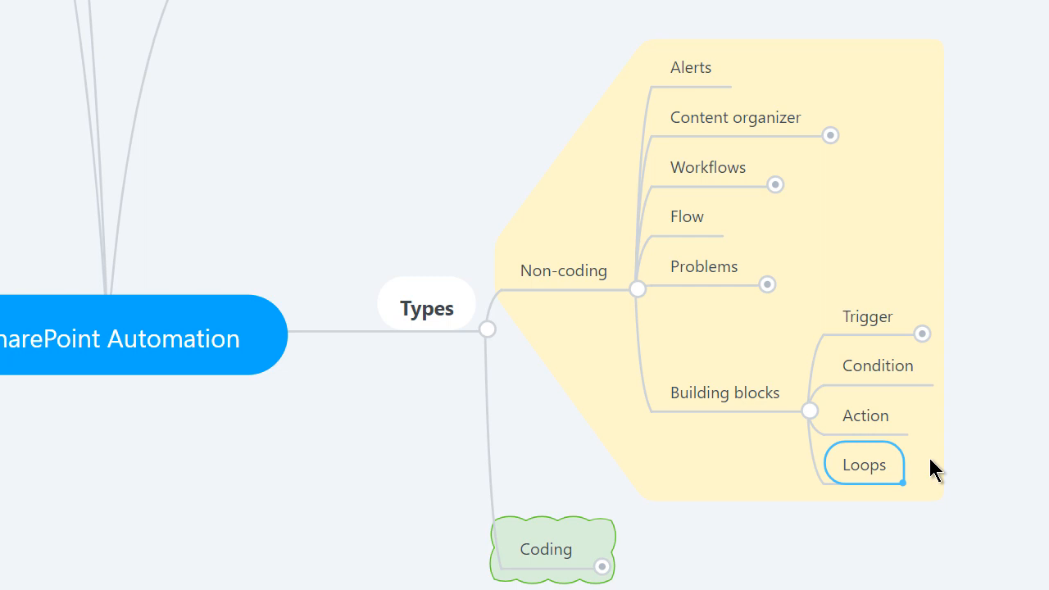
mouse_move(592, 454)
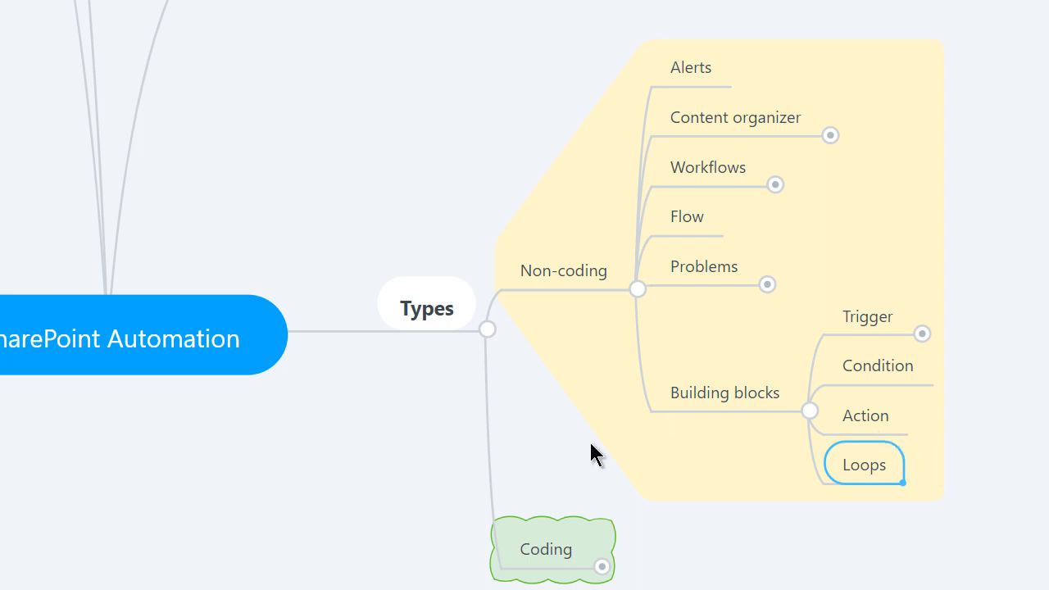
mouse_move(591, 505)
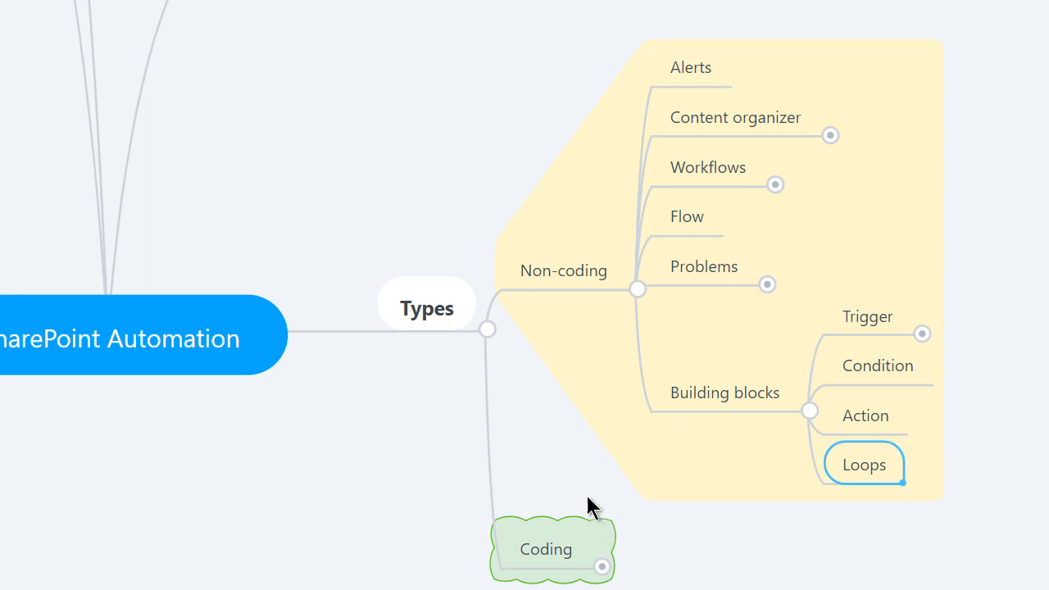
mouse_move(636, 305)
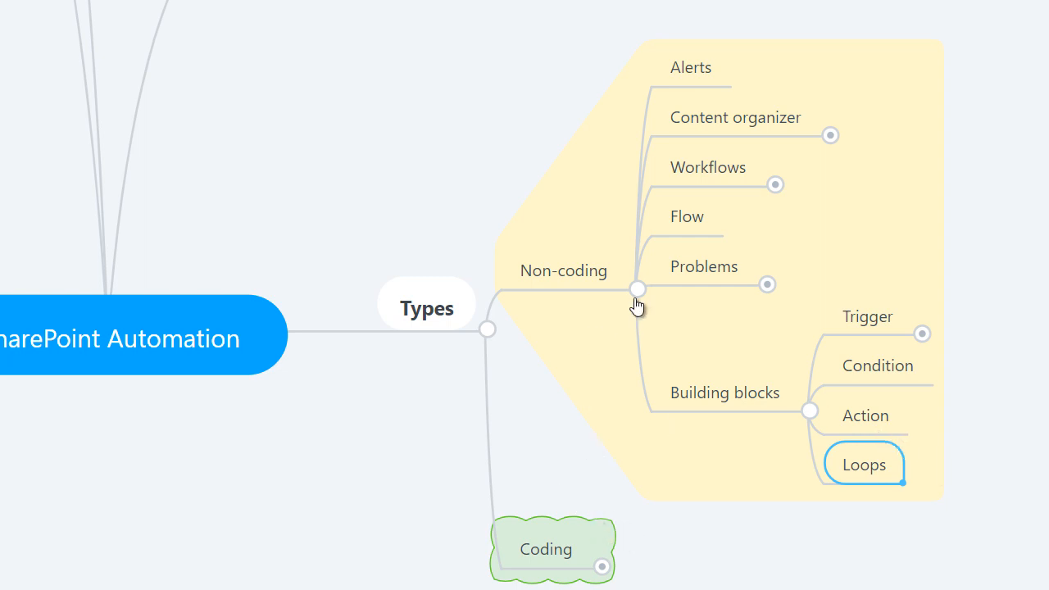